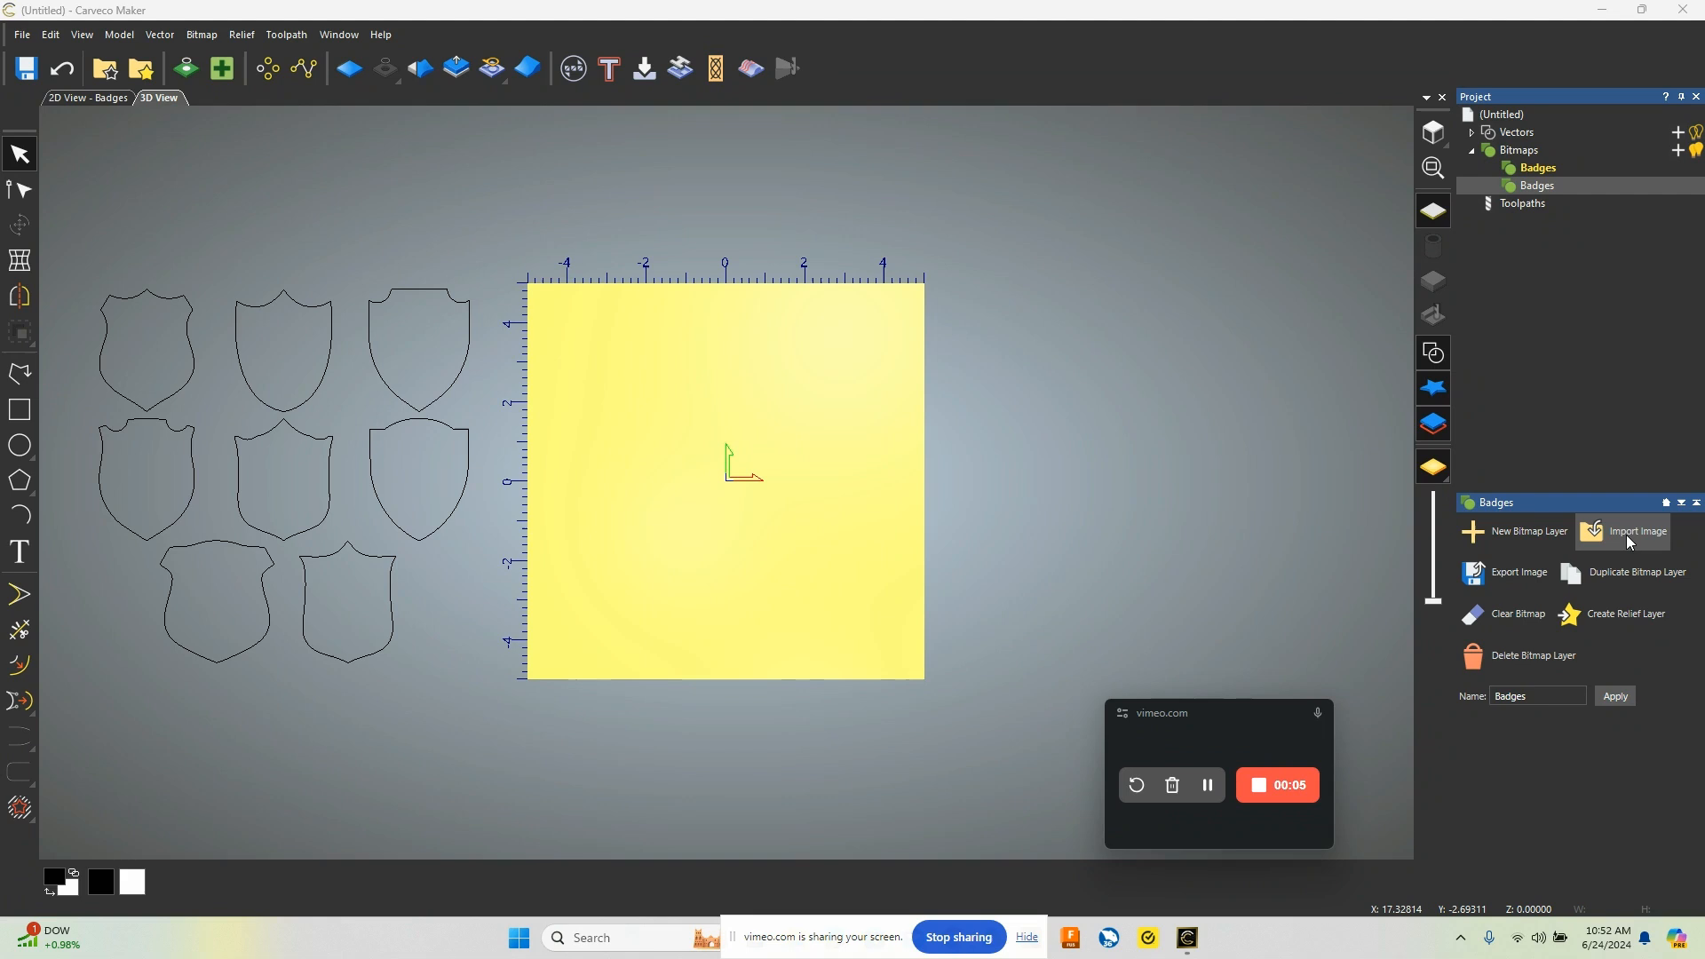
- Show the Bitmap Layers panel via the Bitmaps folder in the Project tree
click(1535, 167)
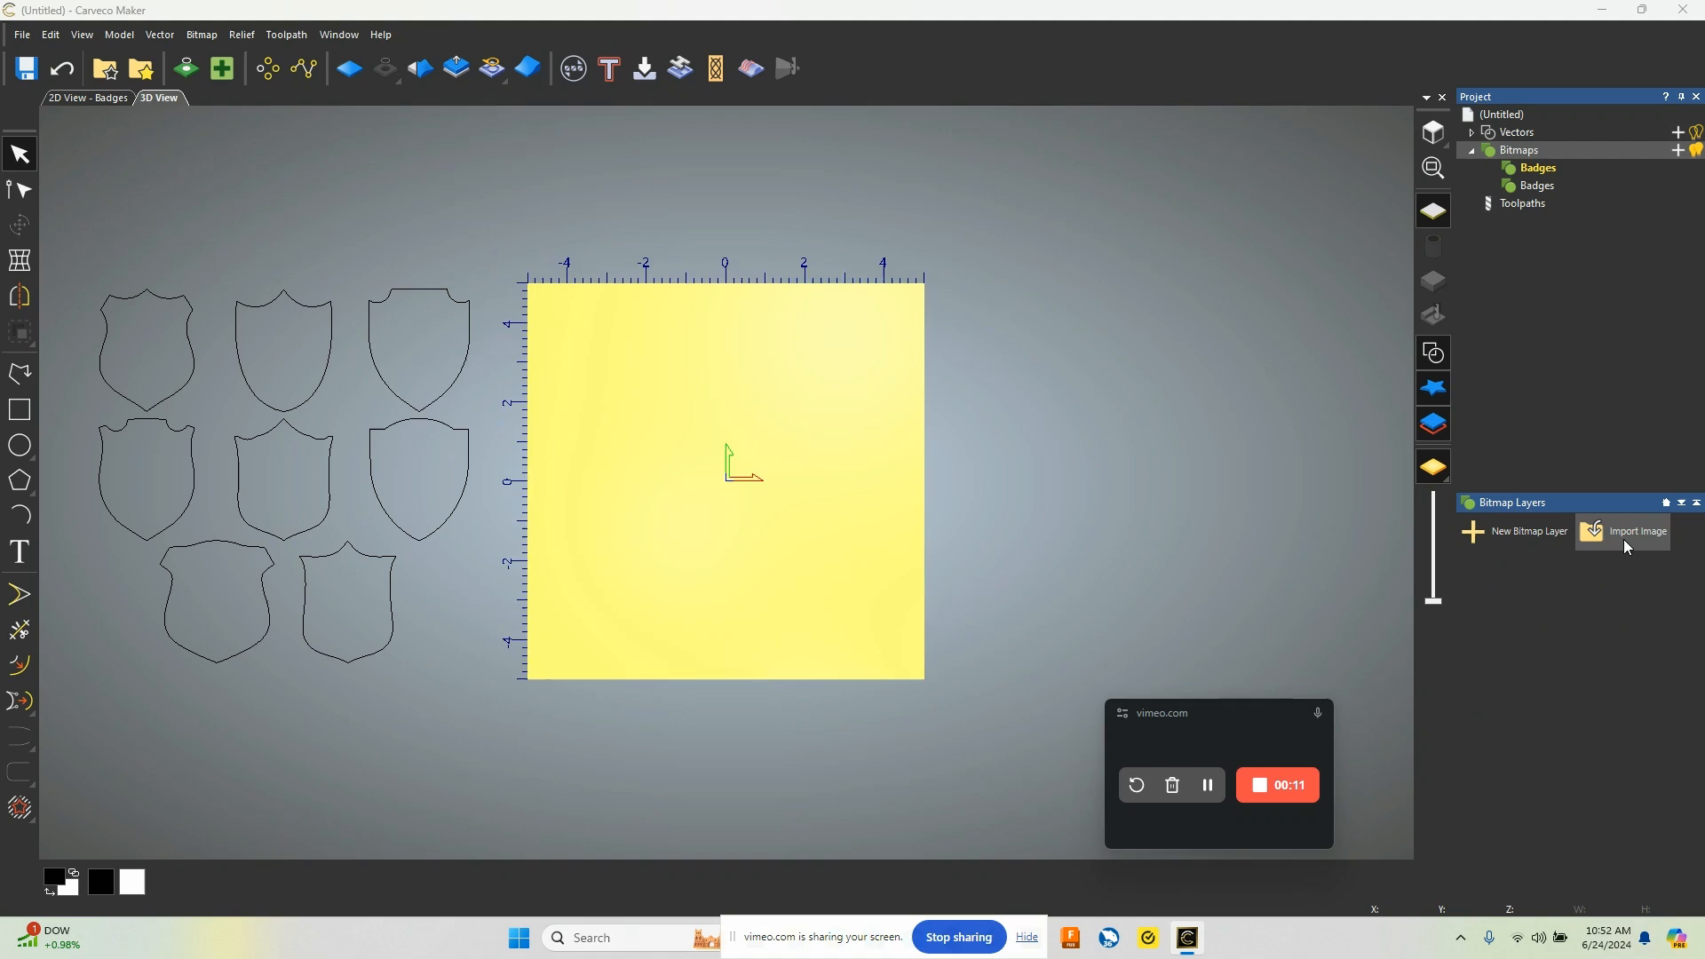
- Import Birds.png as a new bitmap layer holding the bird silhouettes
click(1631, 531)
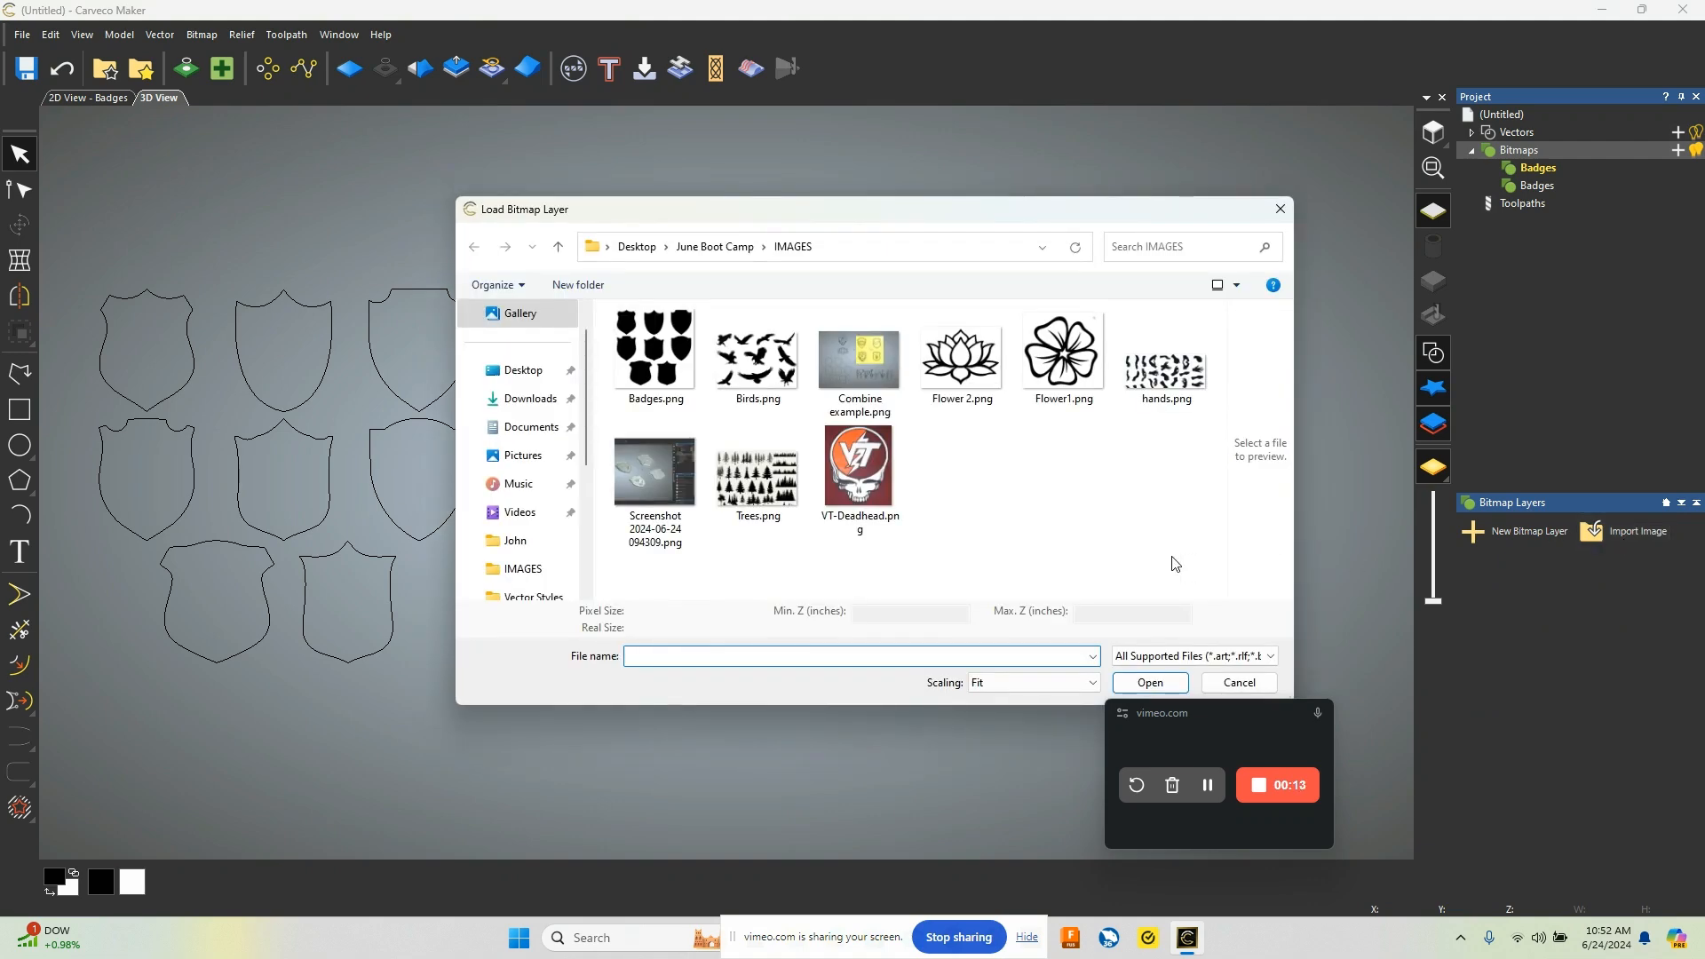
click(757, 354)
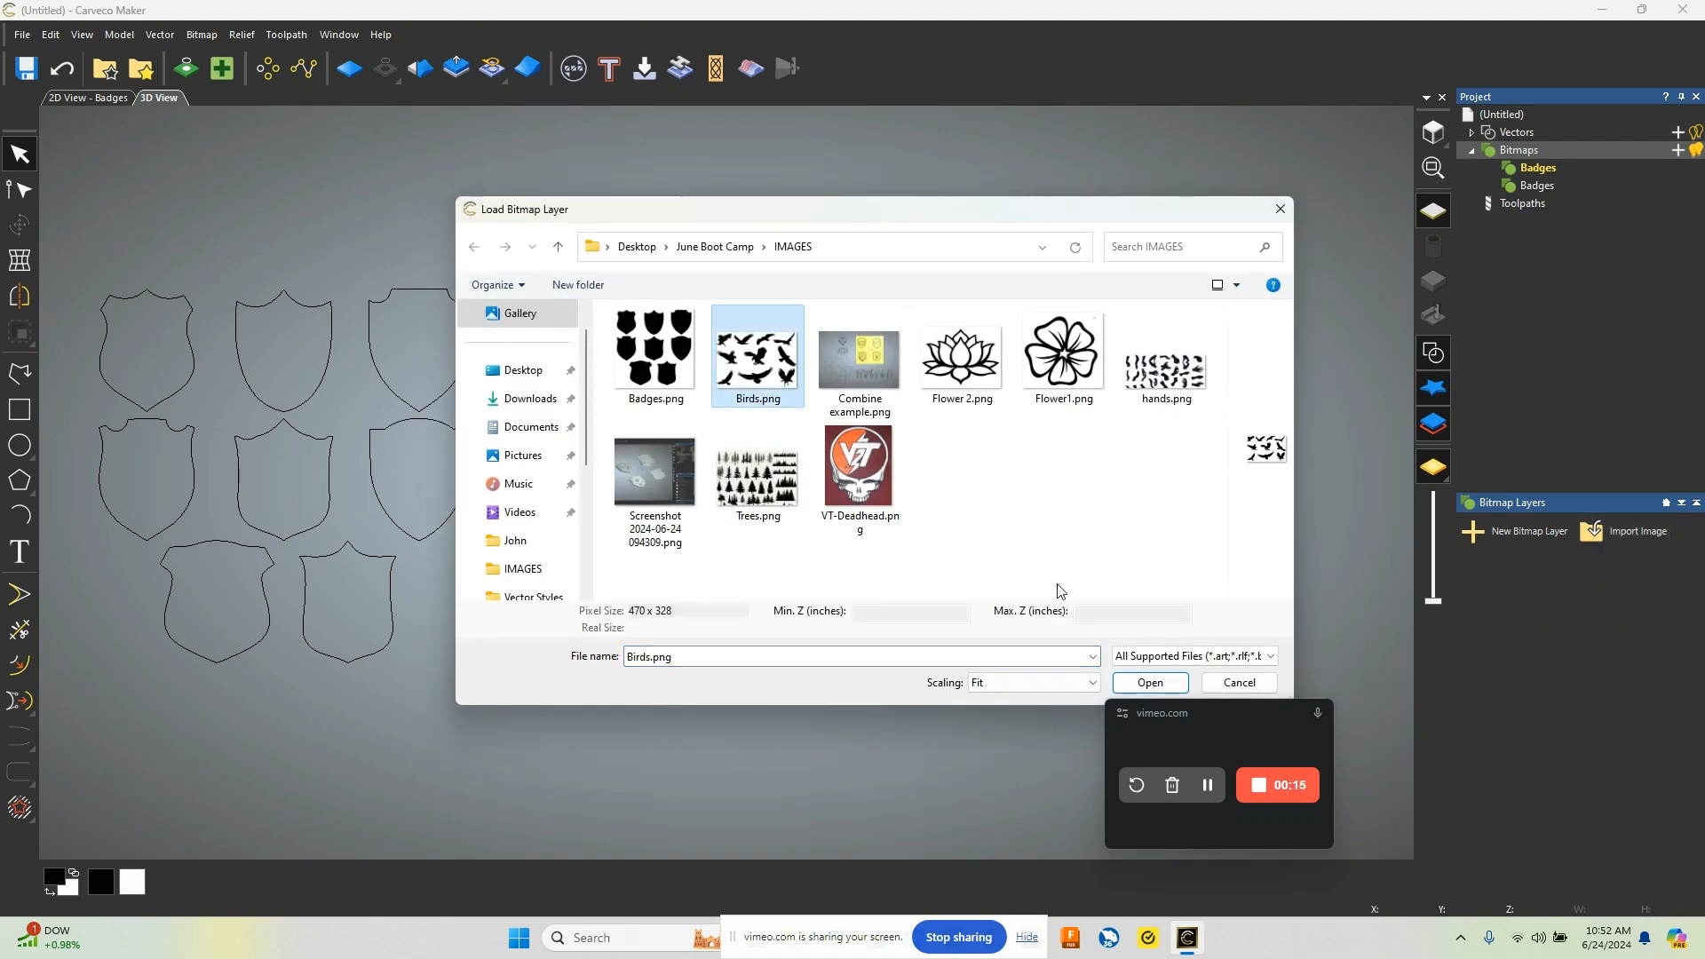
click(1149, 682)
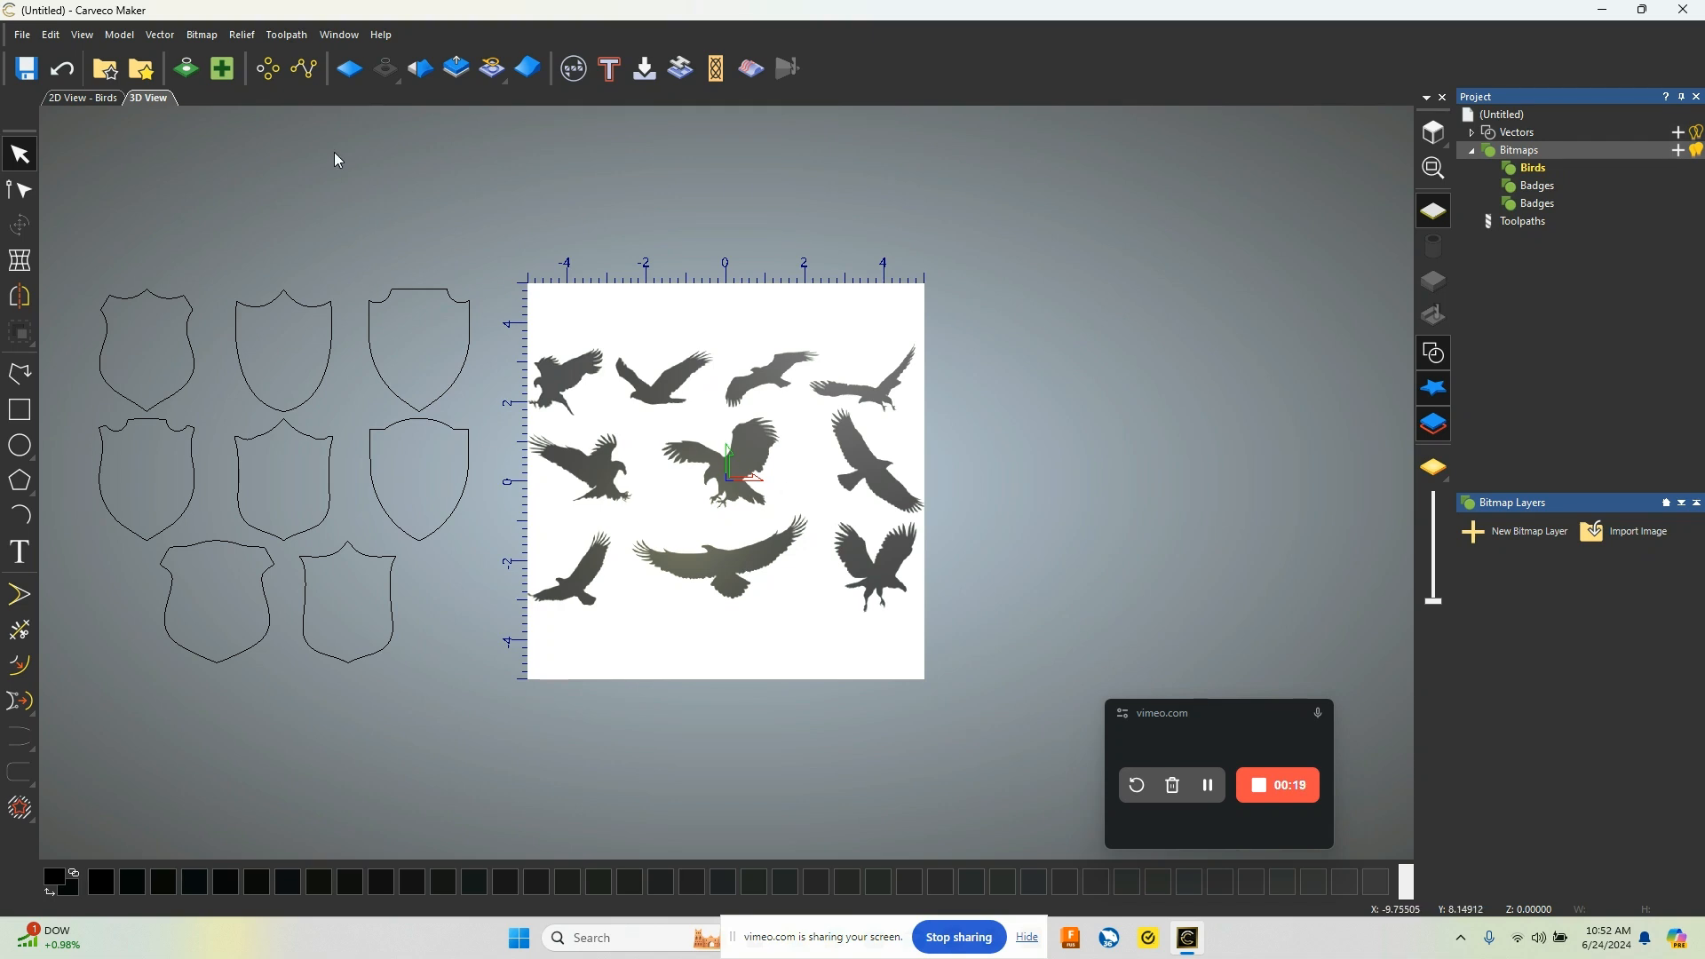
- Reduce the Birds bitmap from 253 colours to 2, black and white
click(200, 34)
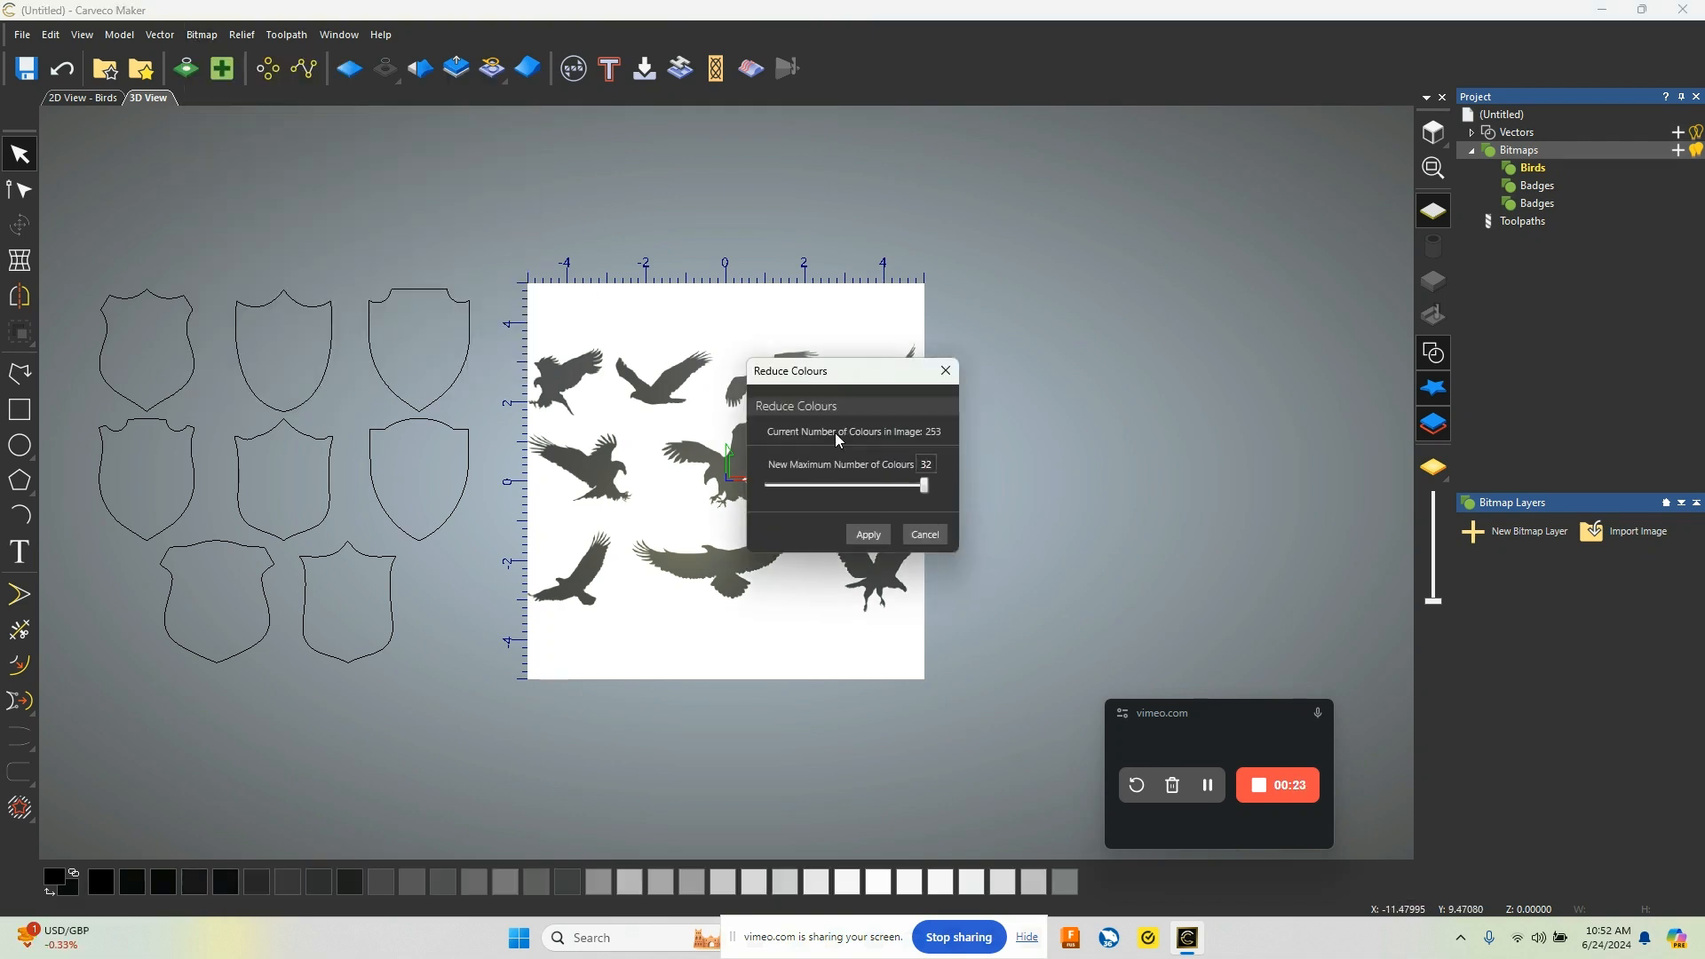
drag(924, 485, 763, 485)
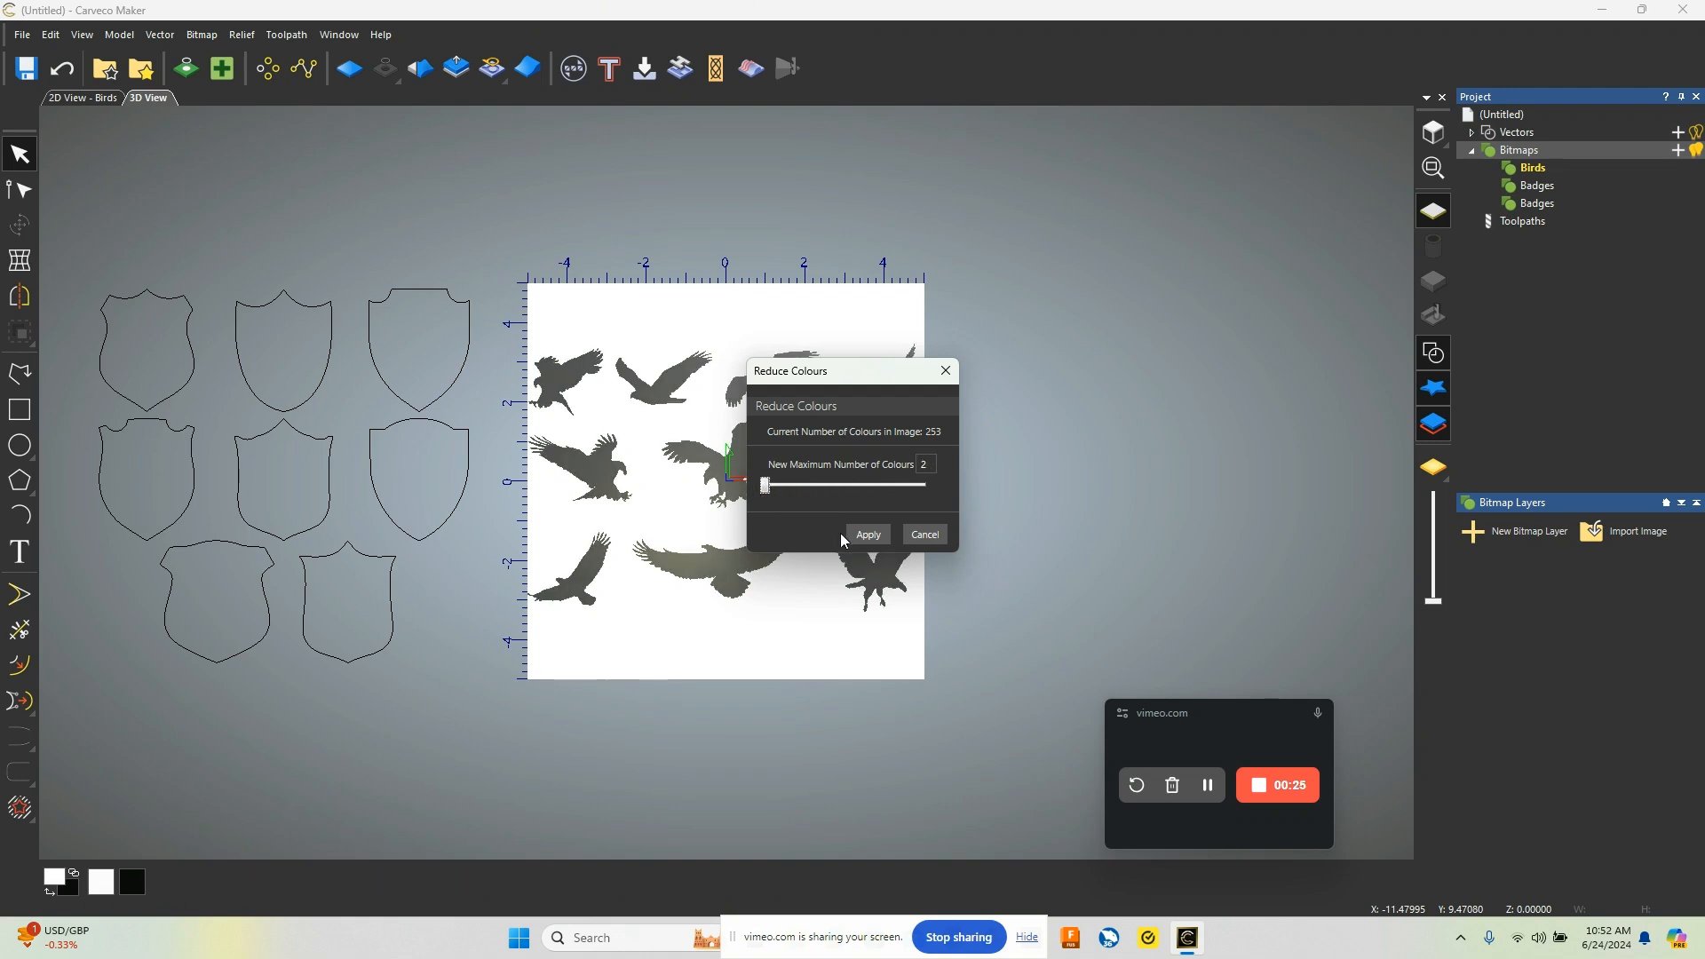
click(924, 535)
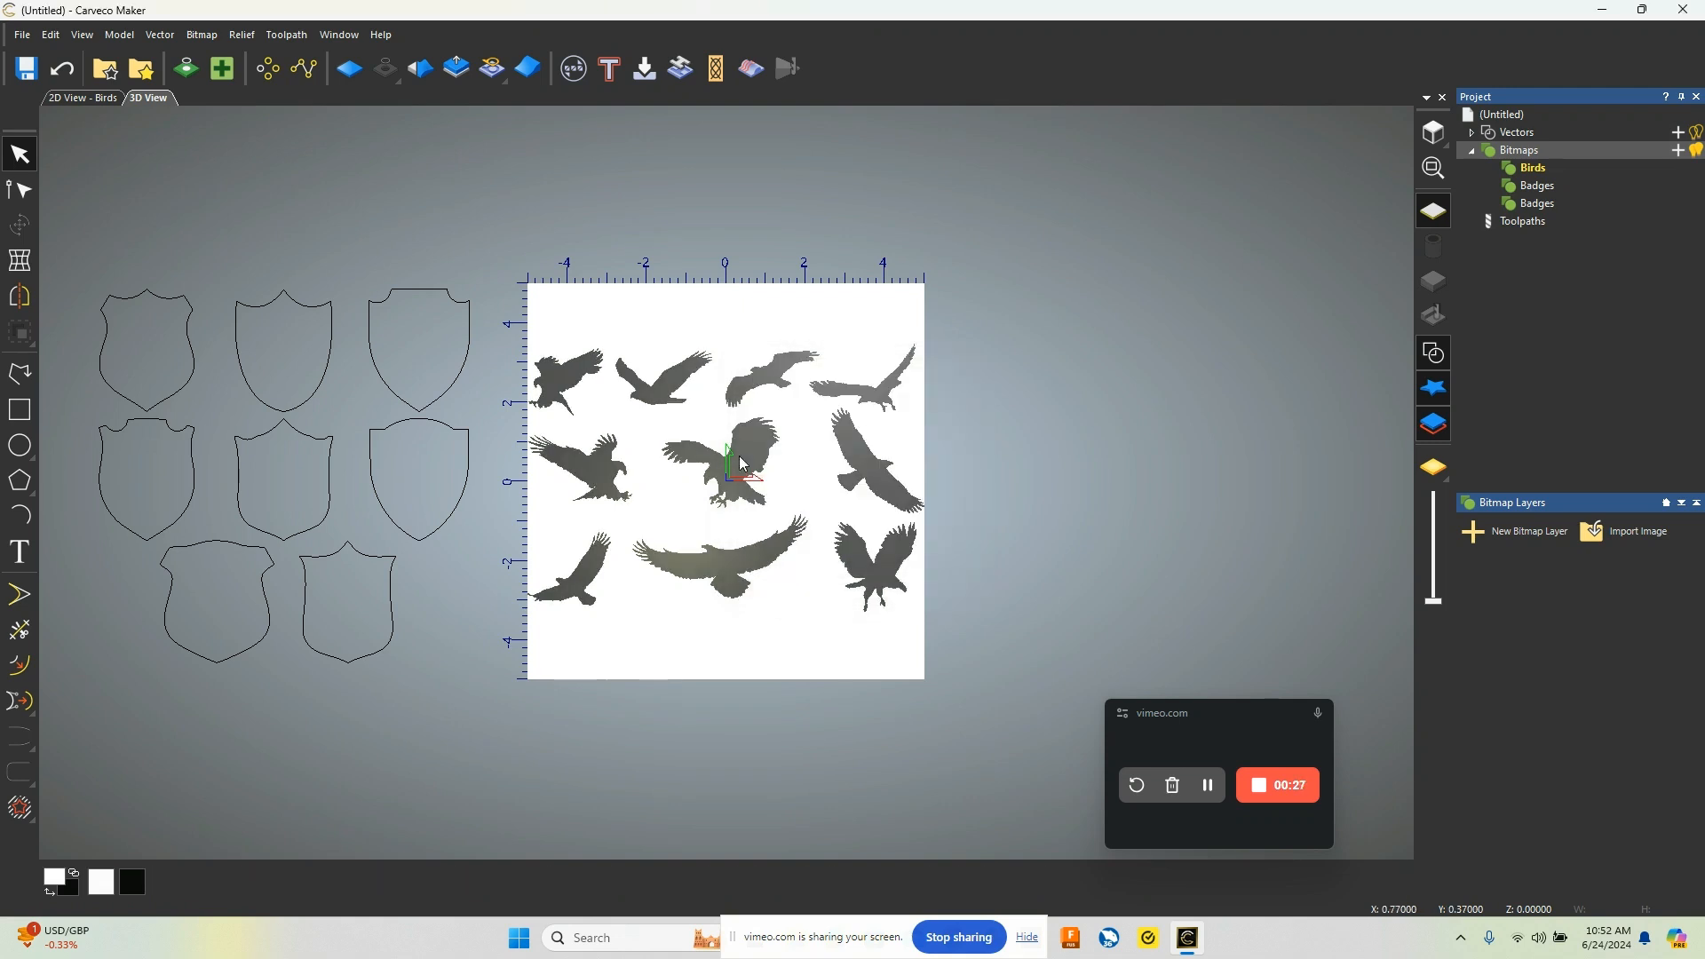
click(200, 34)
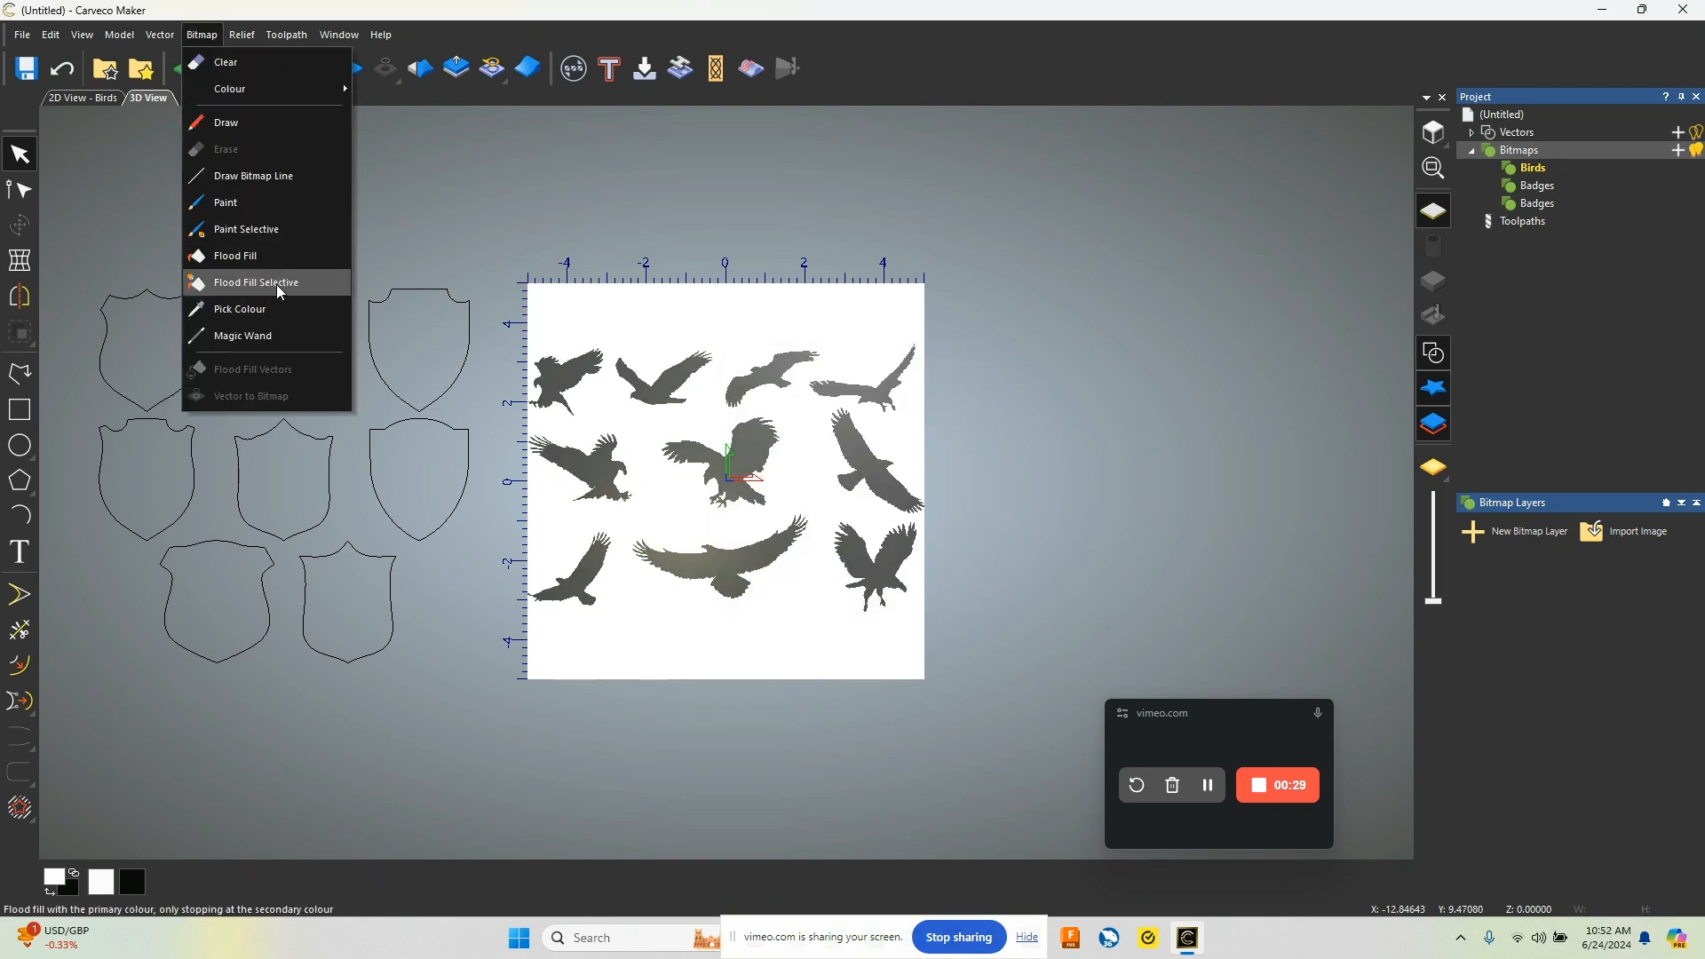
- Trace boundary vectors around all eleven birds with the Magic Wand by image colour
click(243, 335)
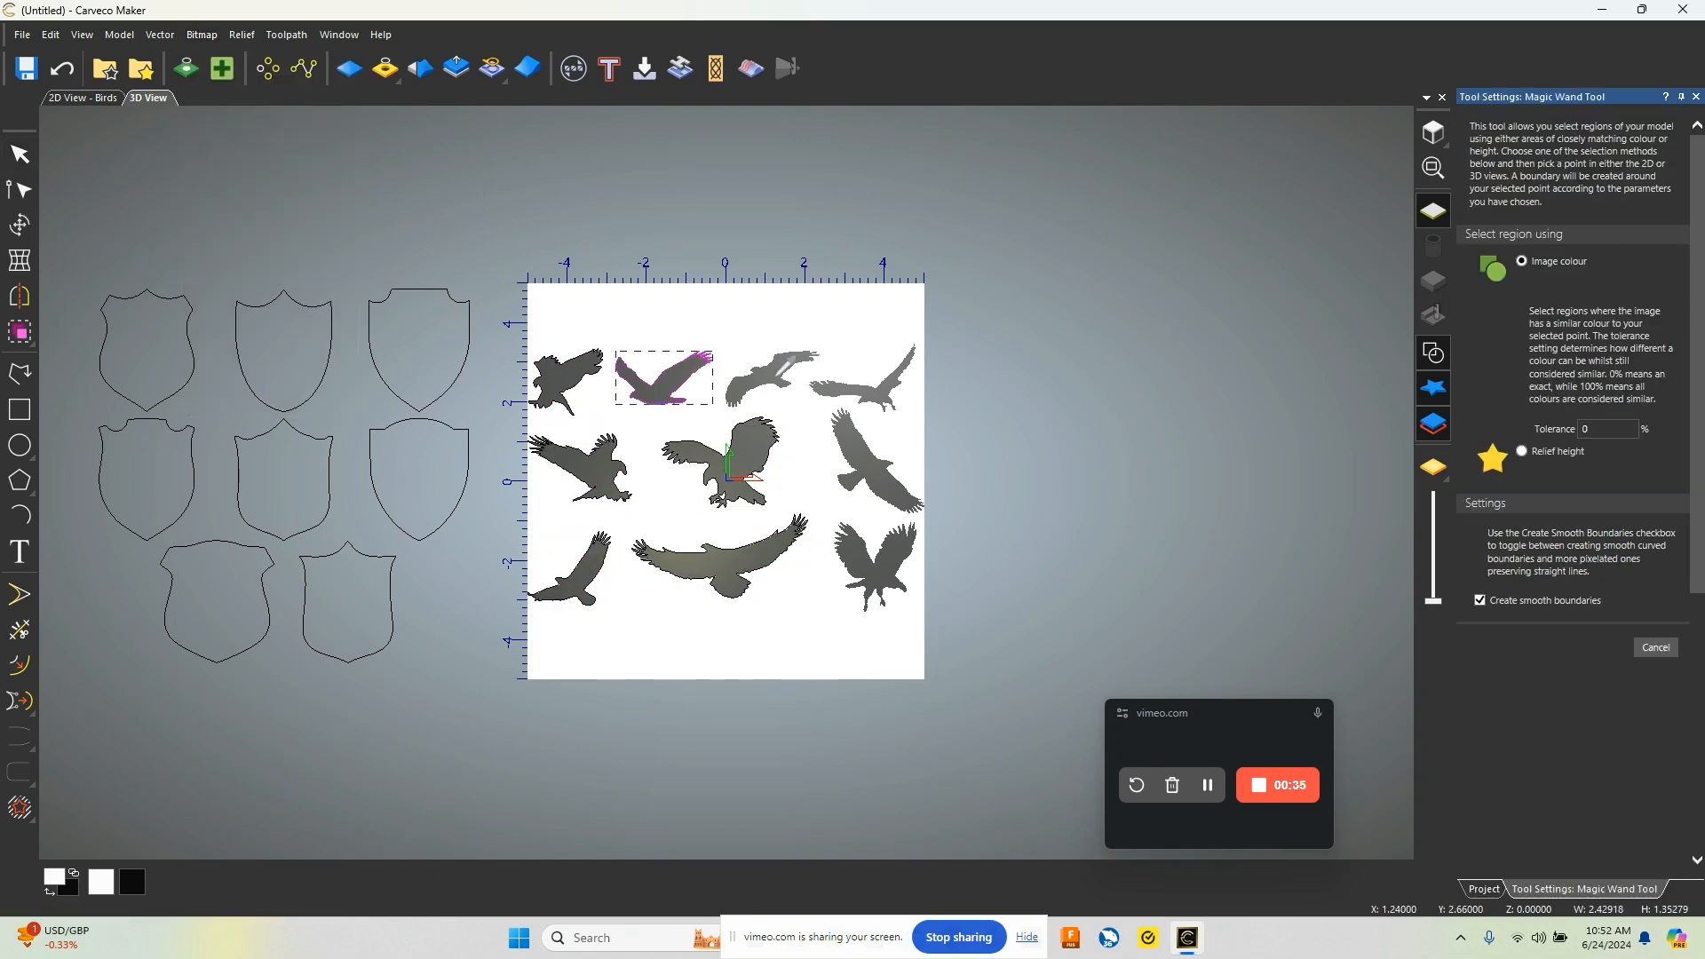
click(877, 462)
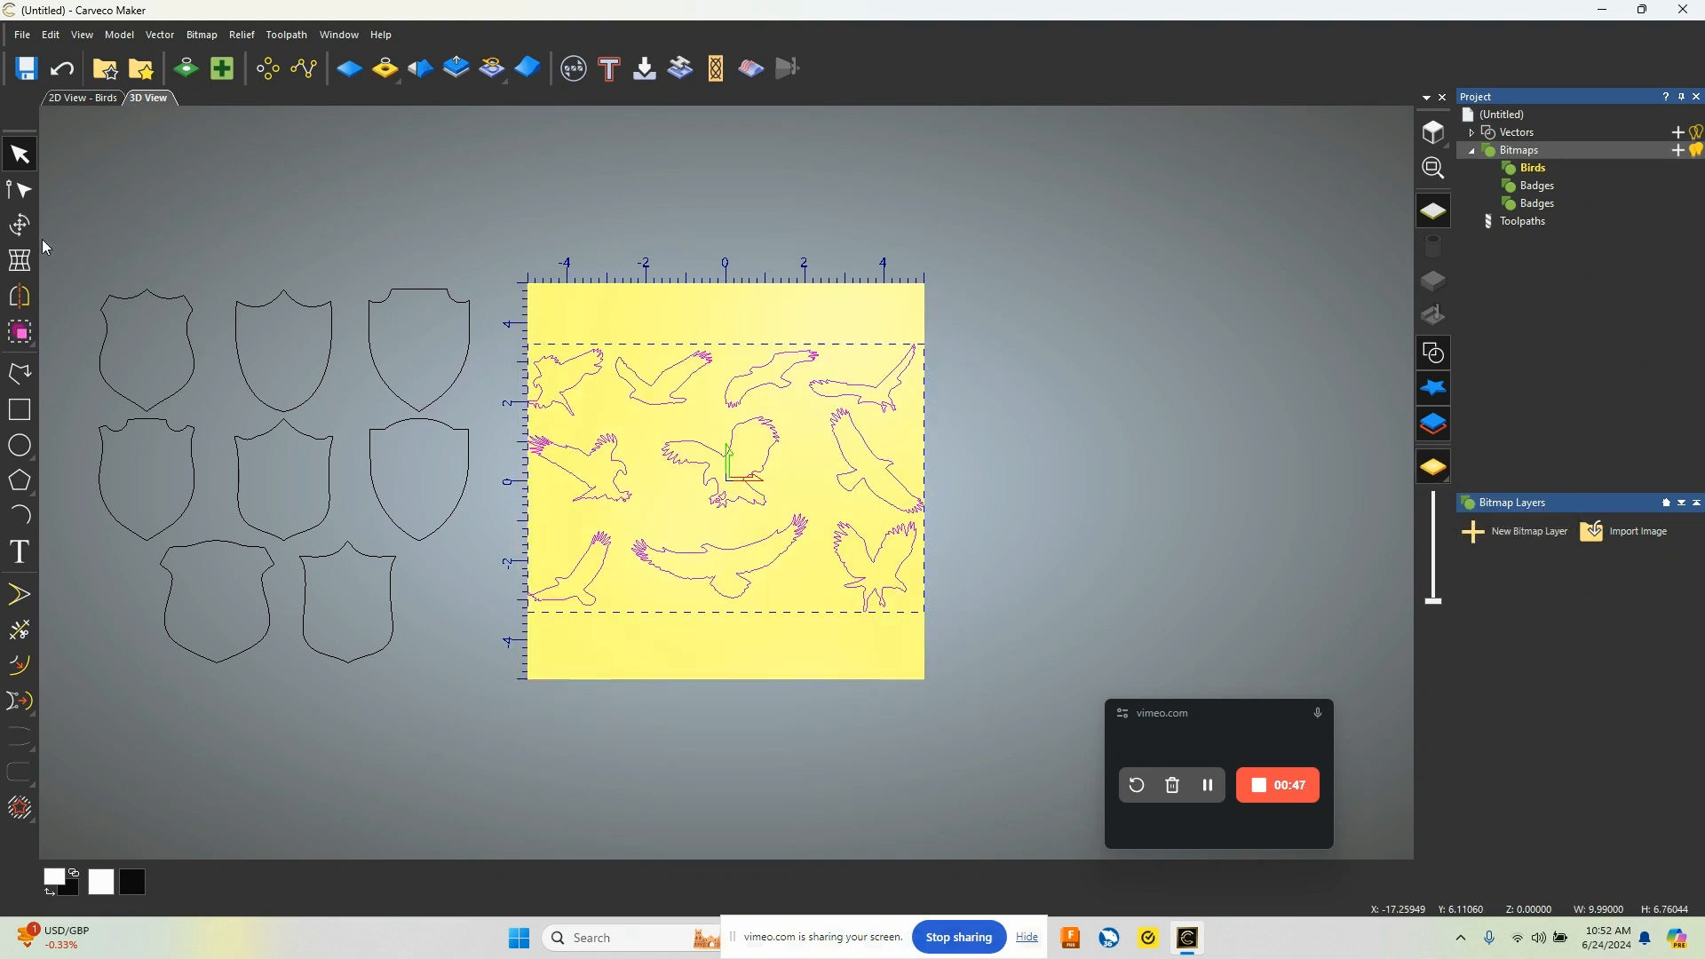
mouse_move(20, 225)
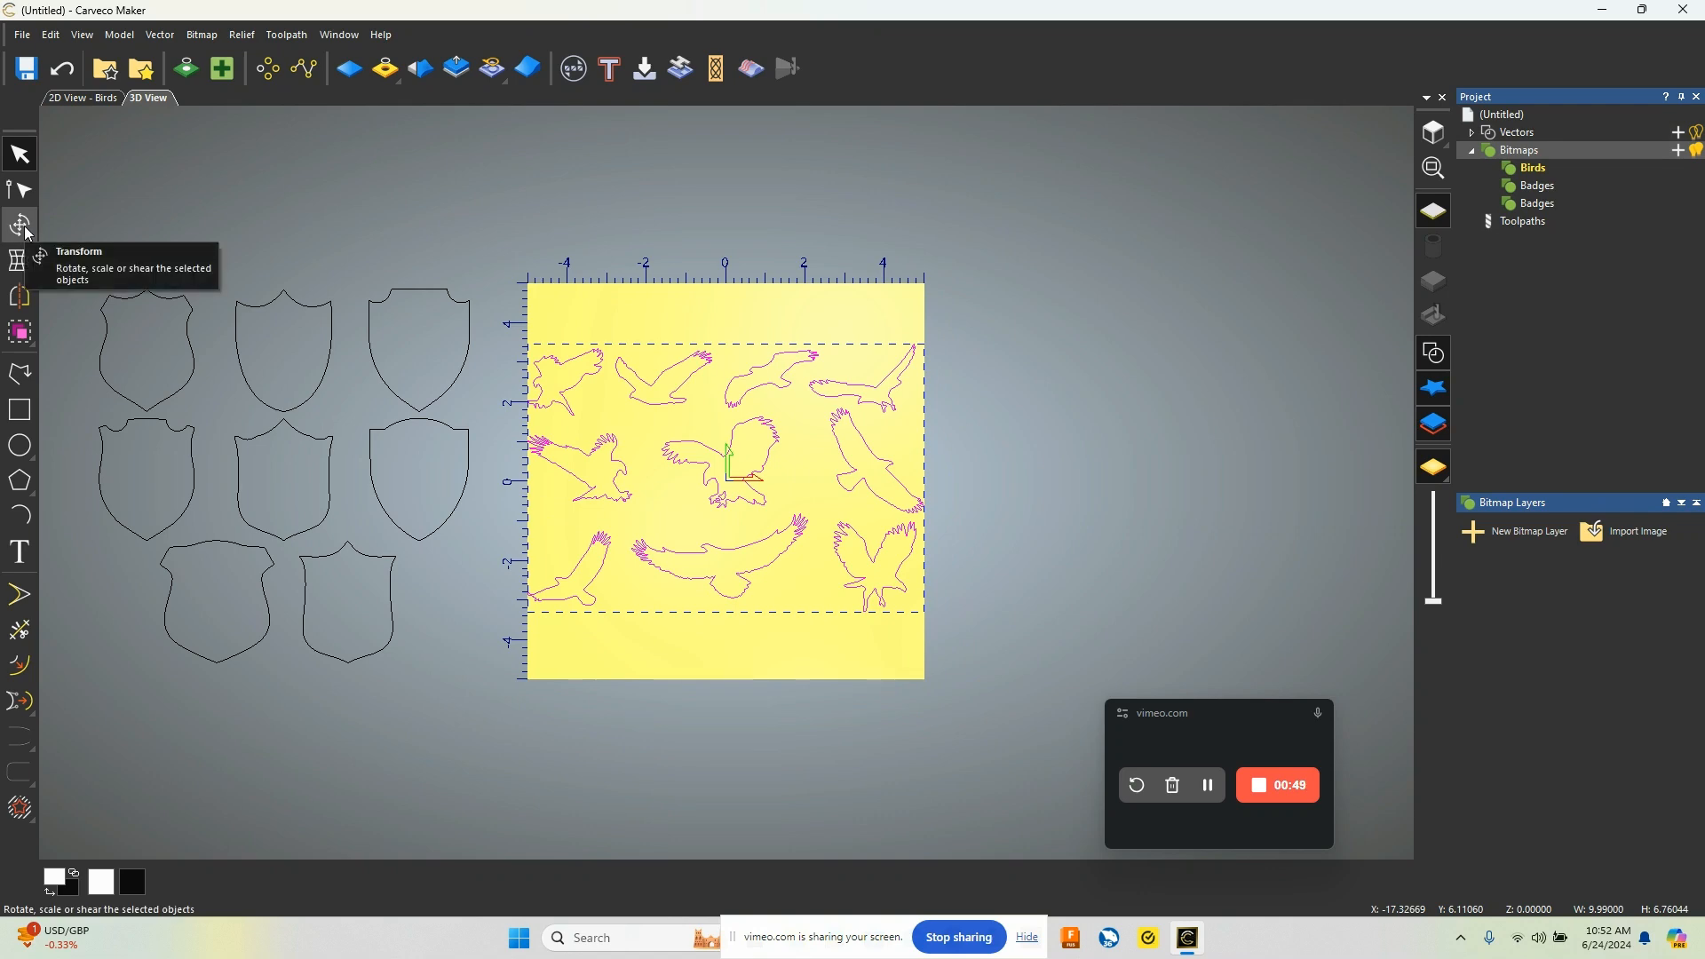
- Move the selected bird outlines to sit just above the yellow model
click(19, 226)
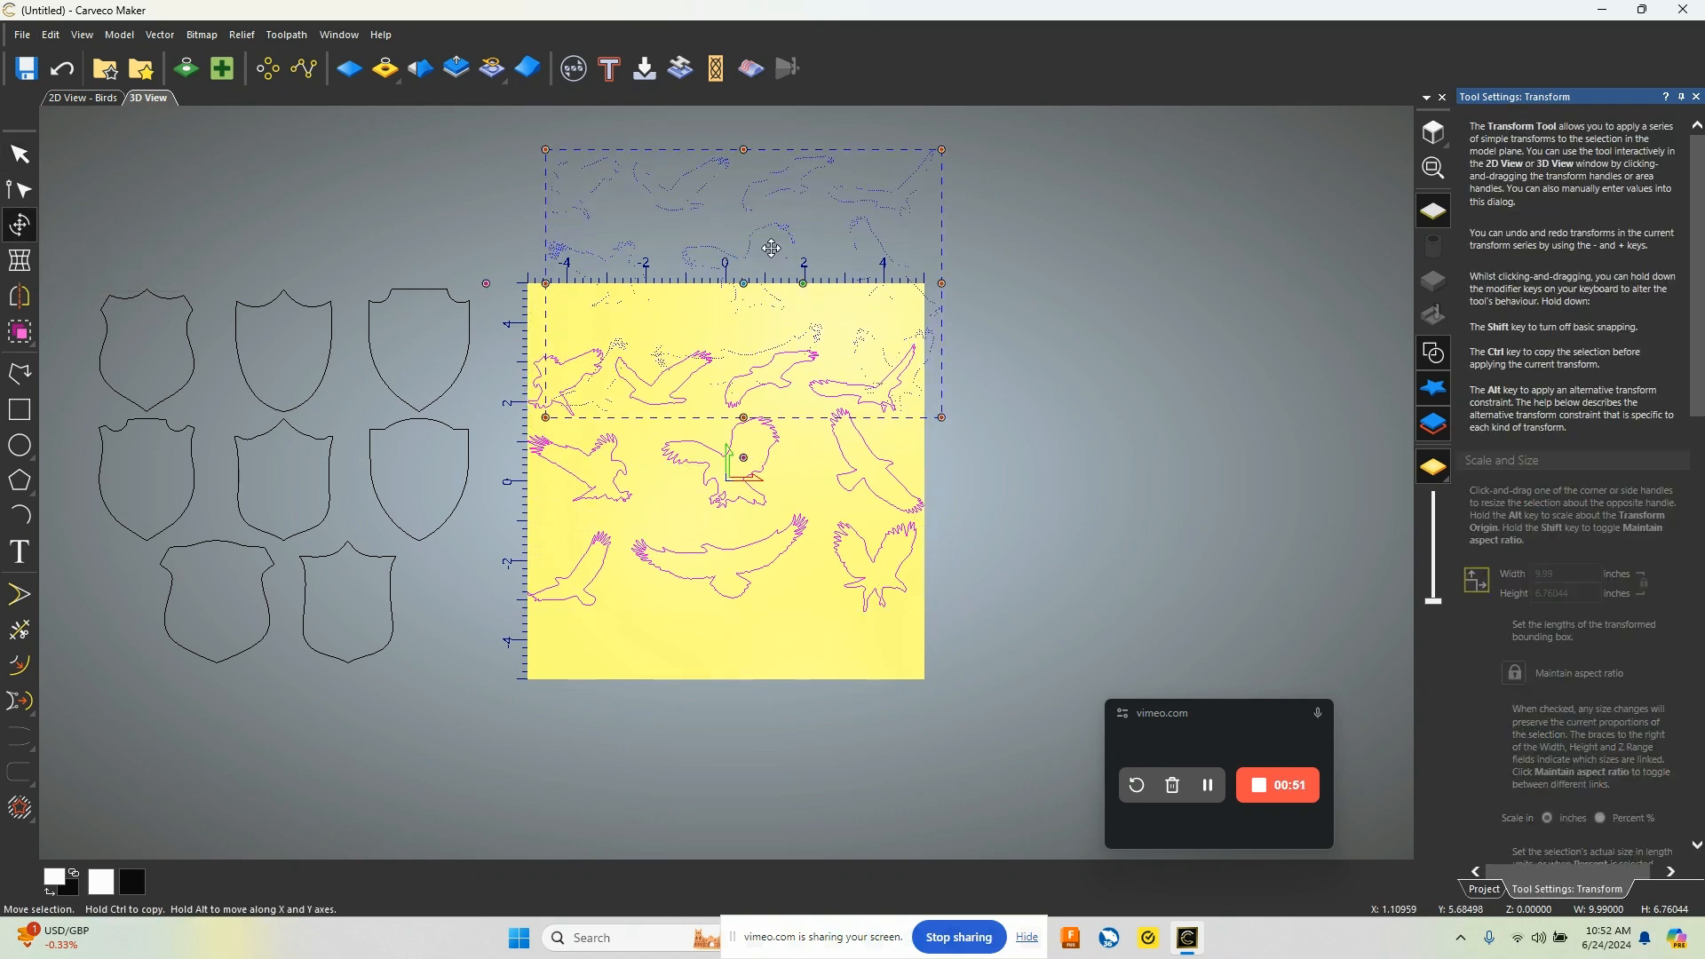
drag(769, 248, 757, 321)
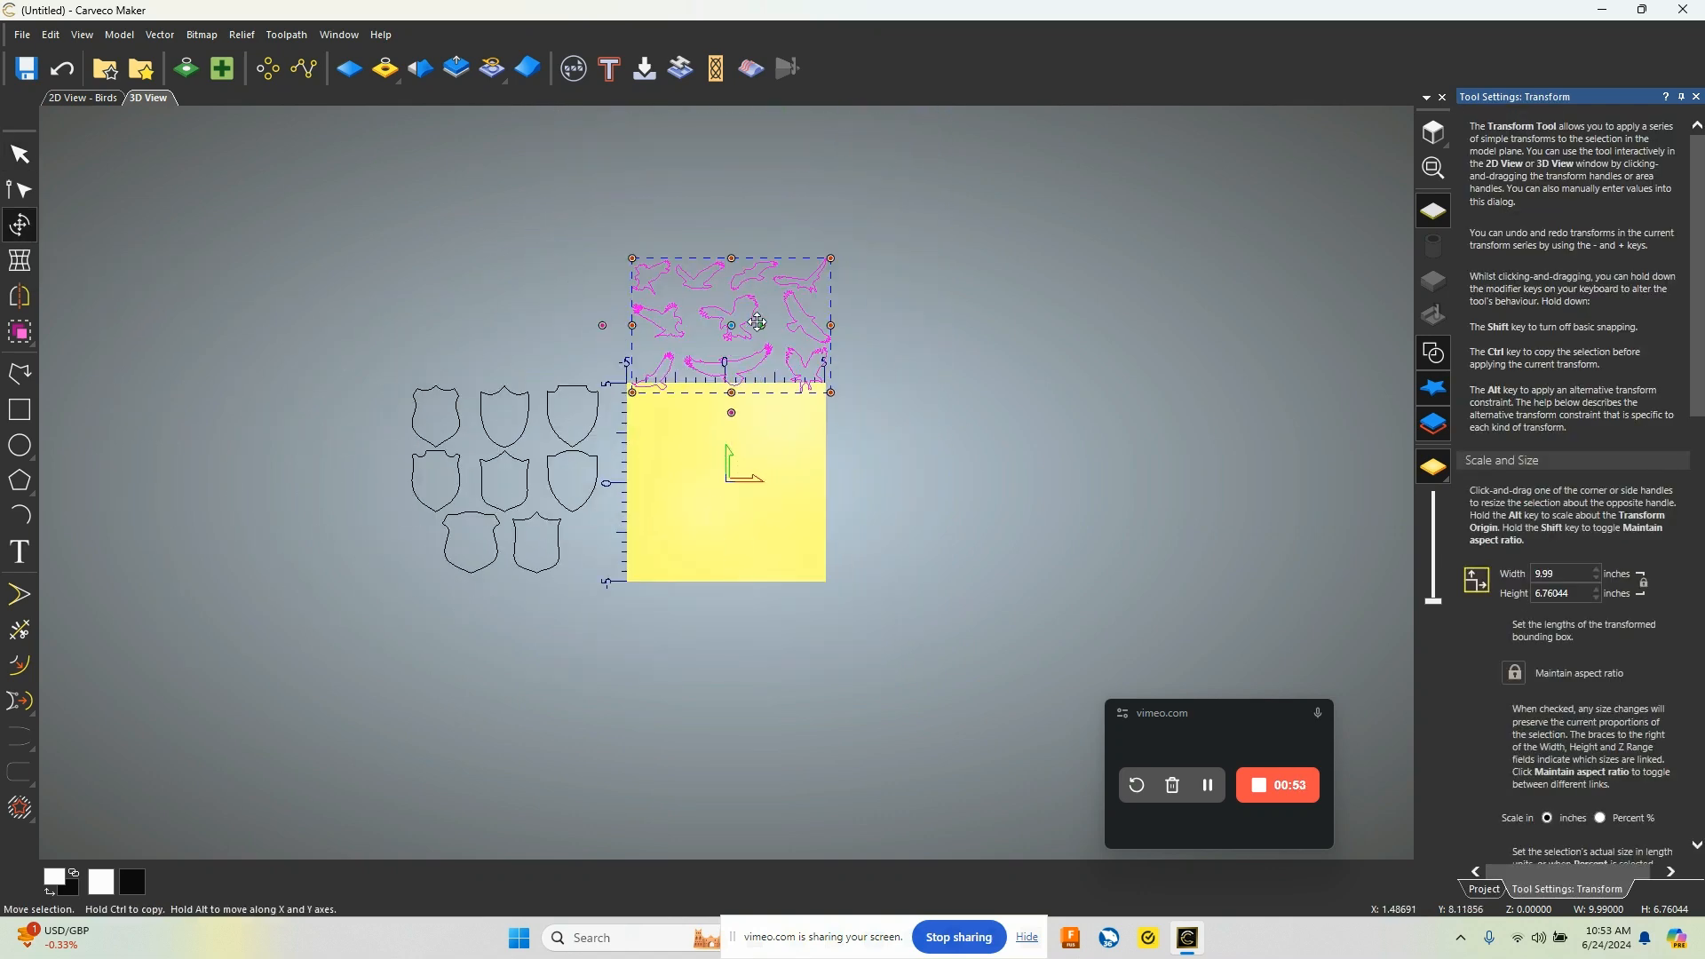
drag(757, 322, 764, 272)
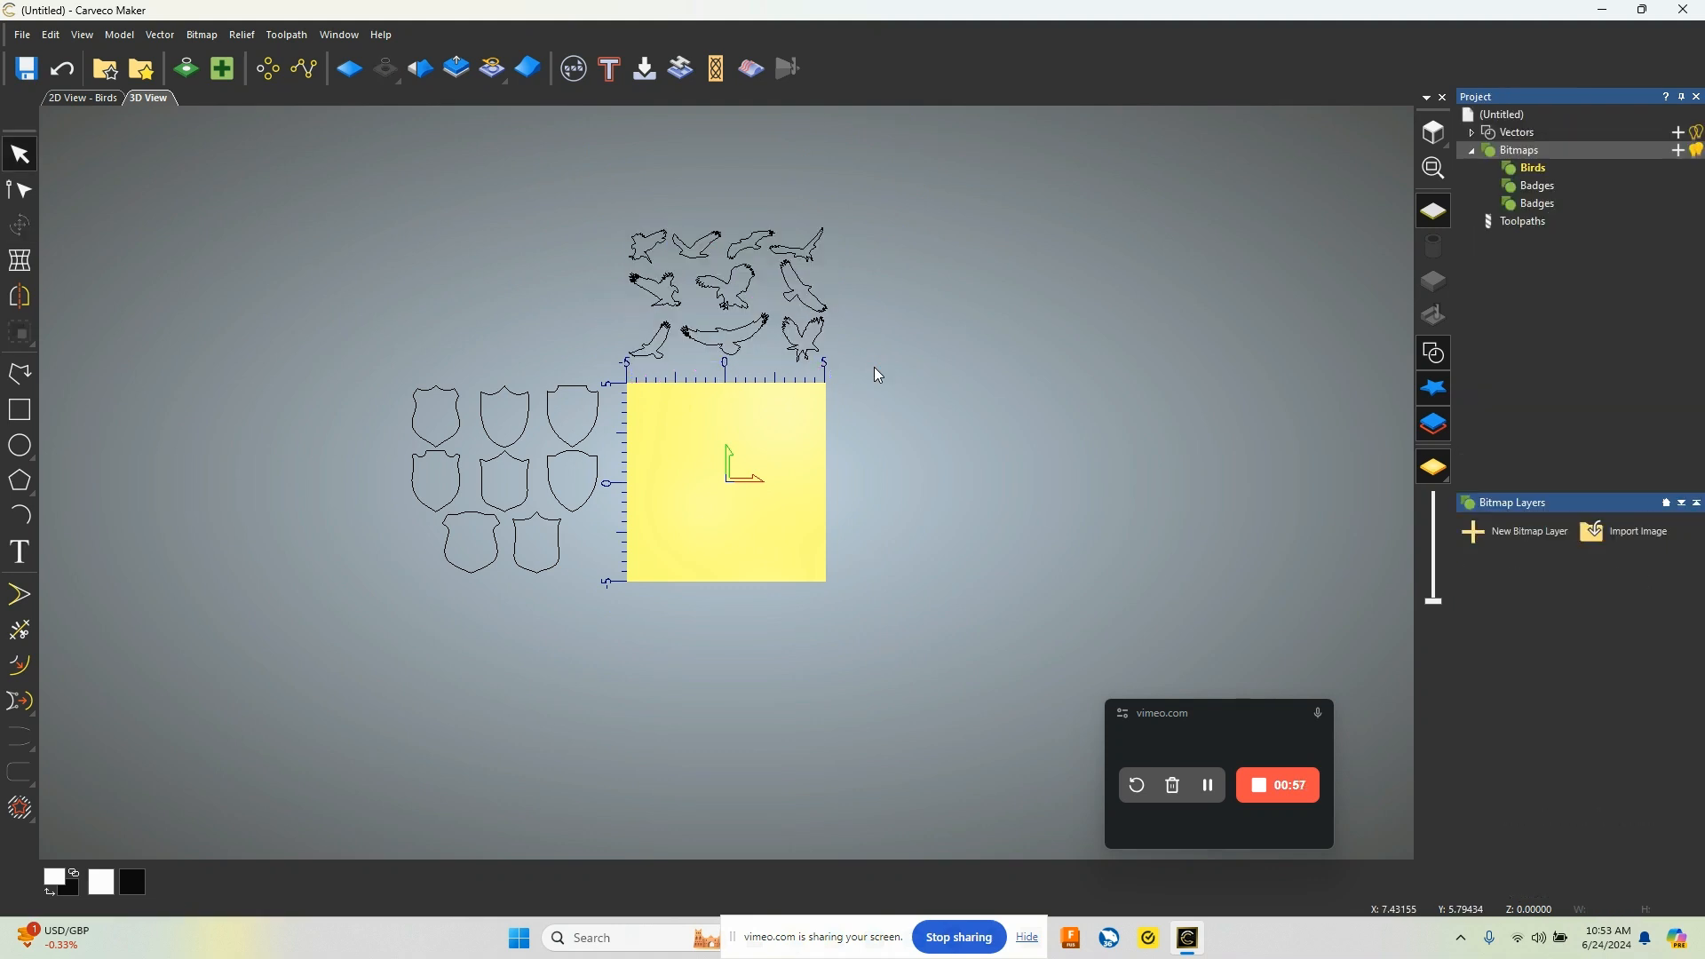
mouse_move(1622, 539)
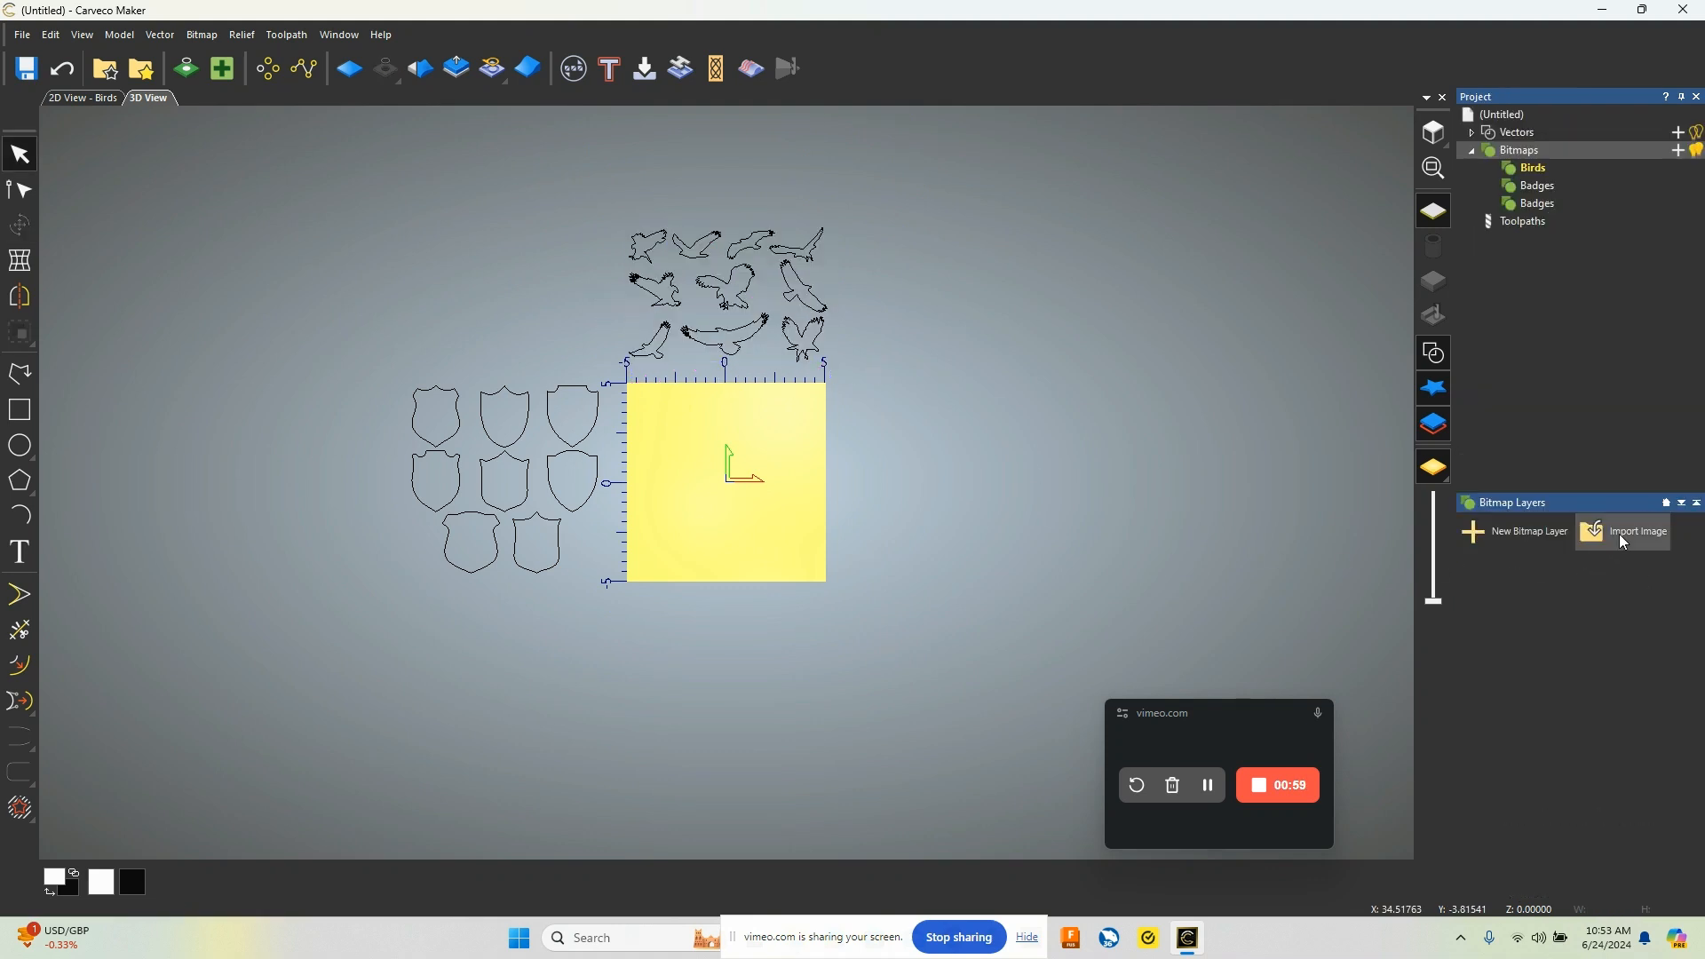
- Import Trees.png as a new bitmap layer of tree silhouettes
click(1634, 531)
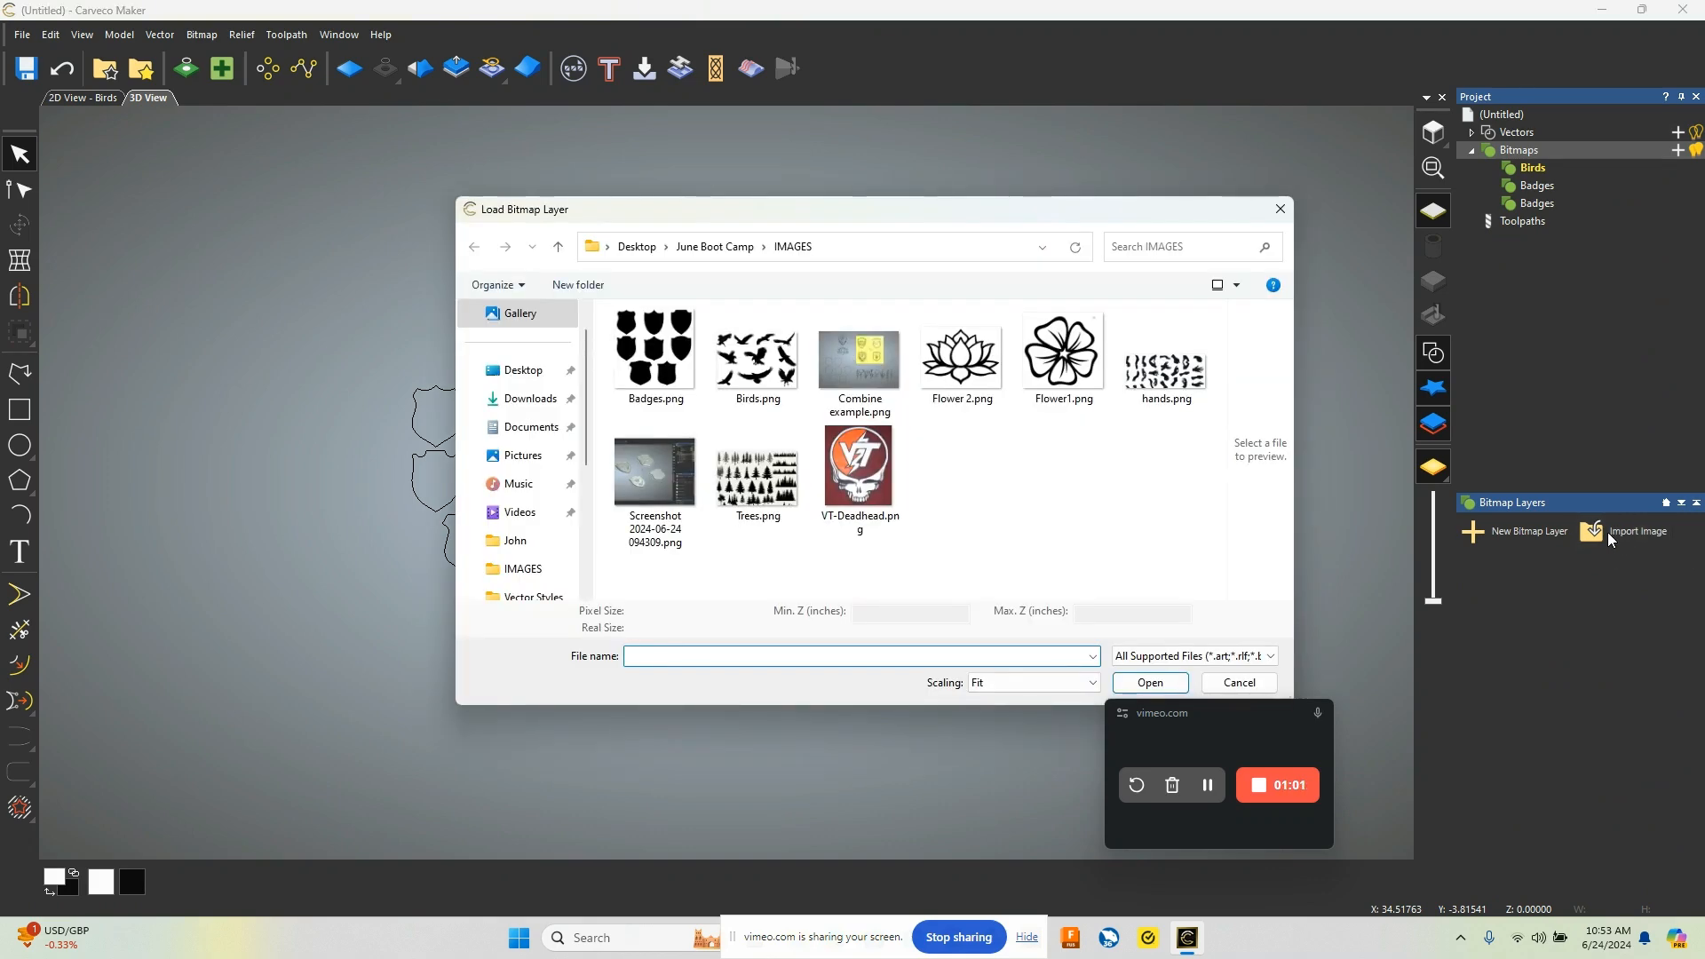
click(756, 473)
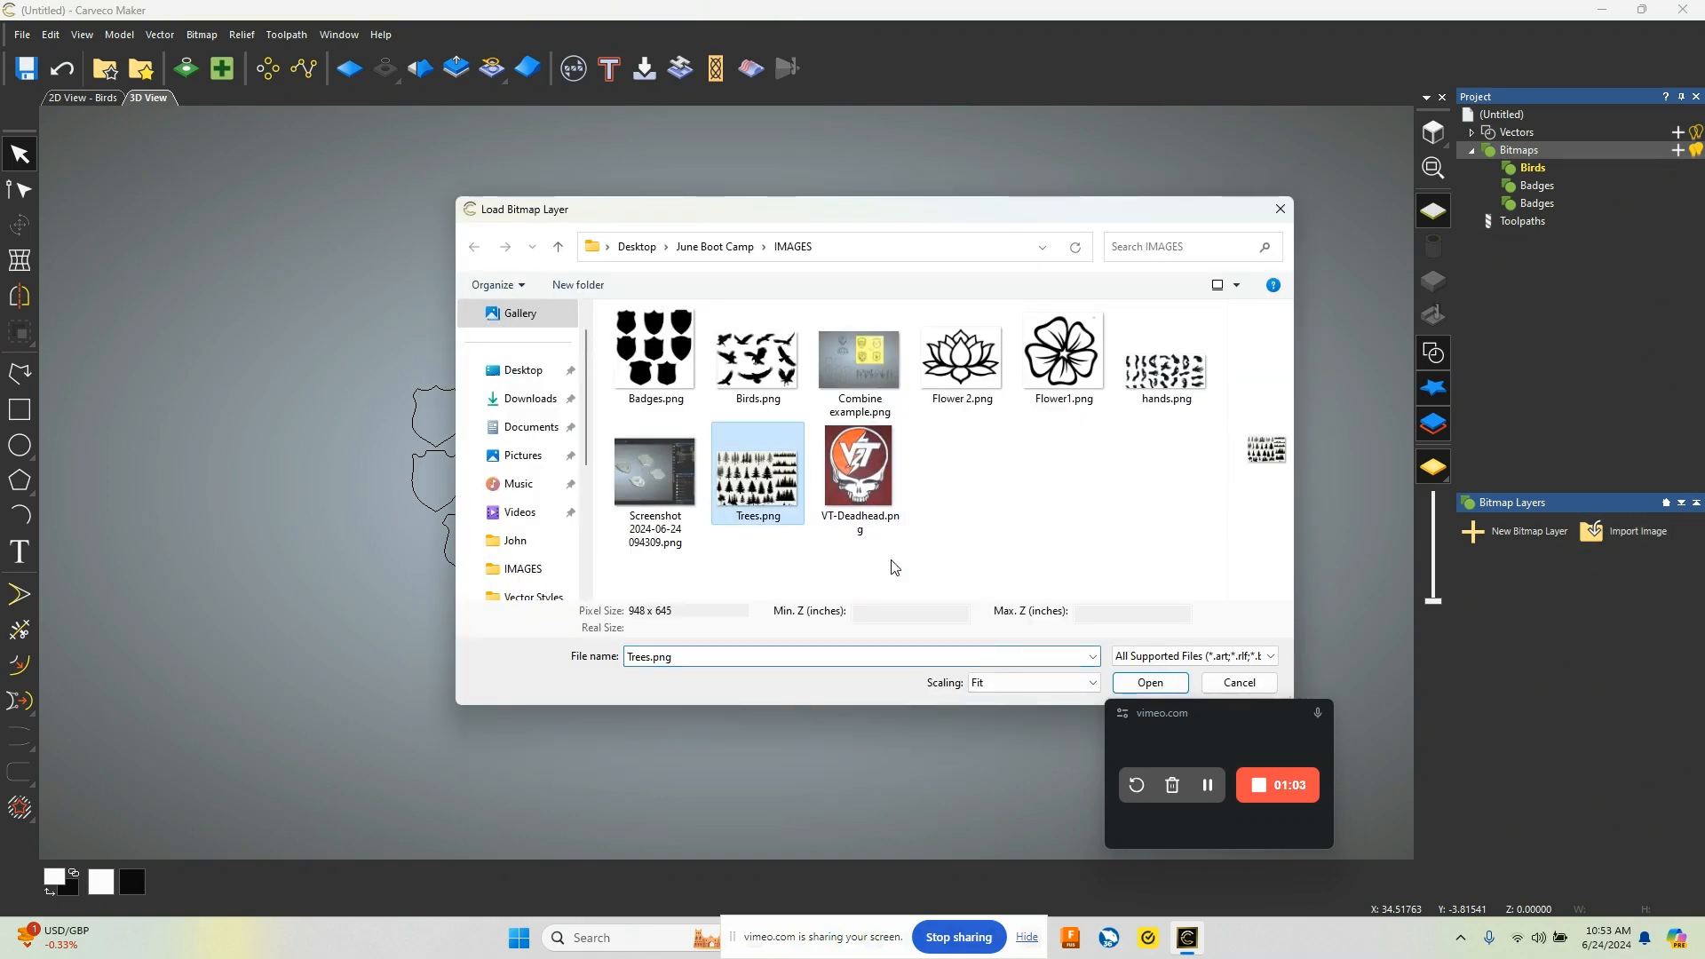
click(1149, 682)
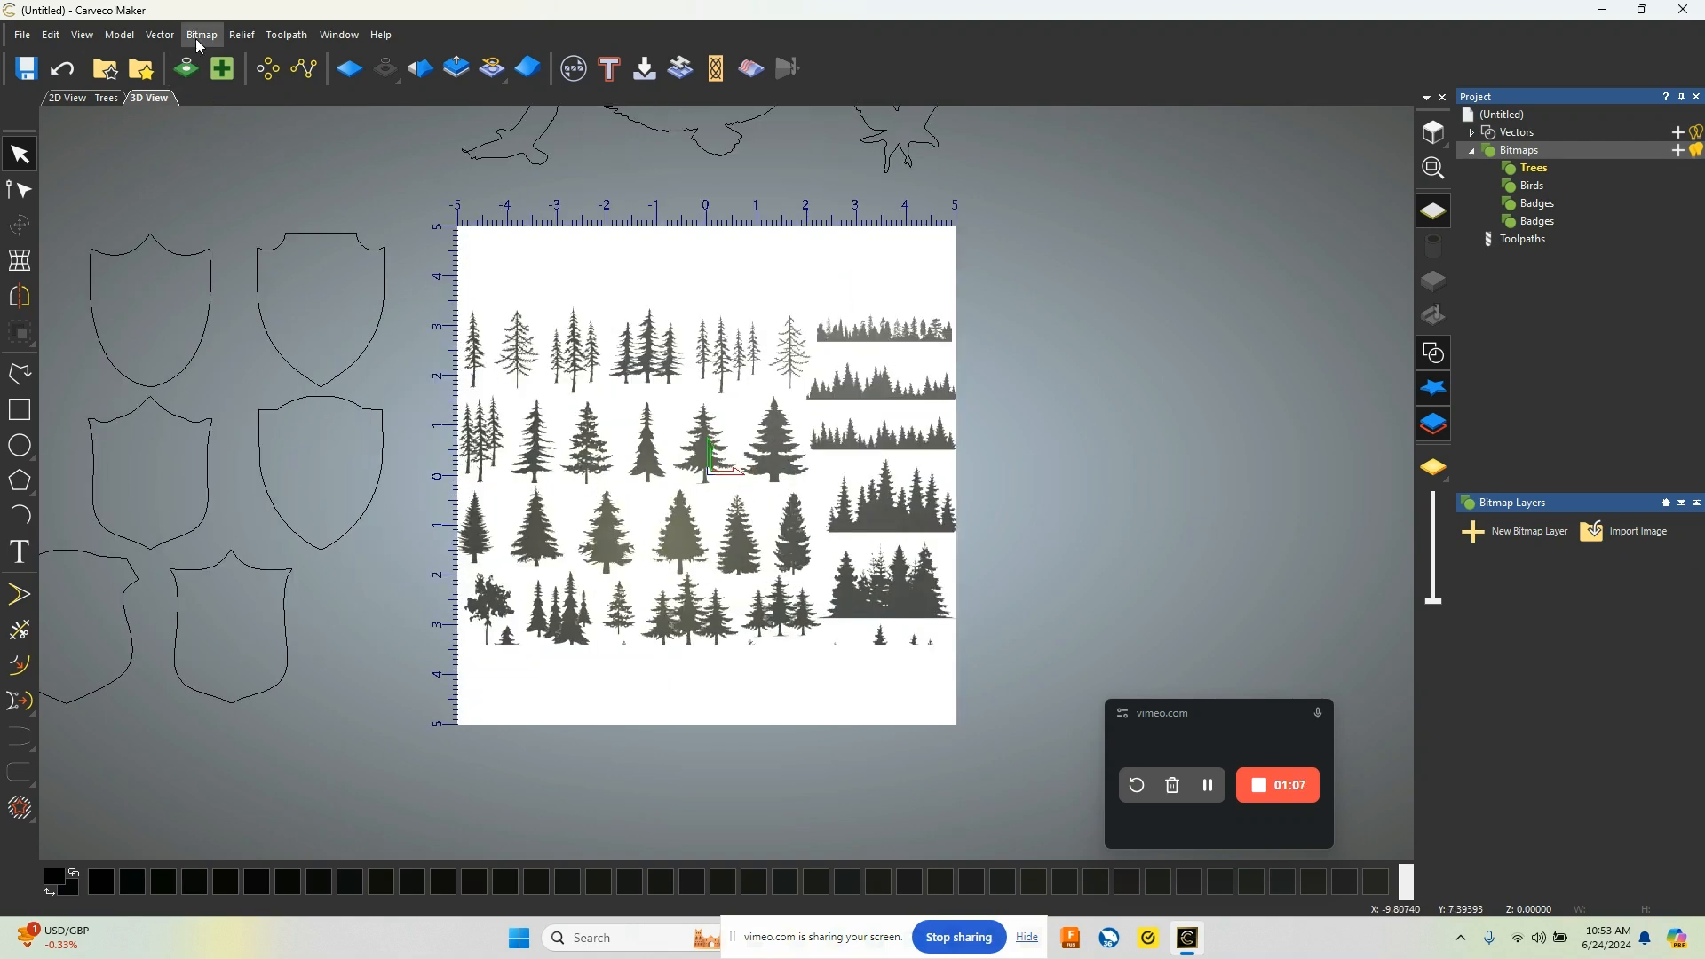
- Reduce the Trees bitmap from 255 colours to 3
click(201, 34)
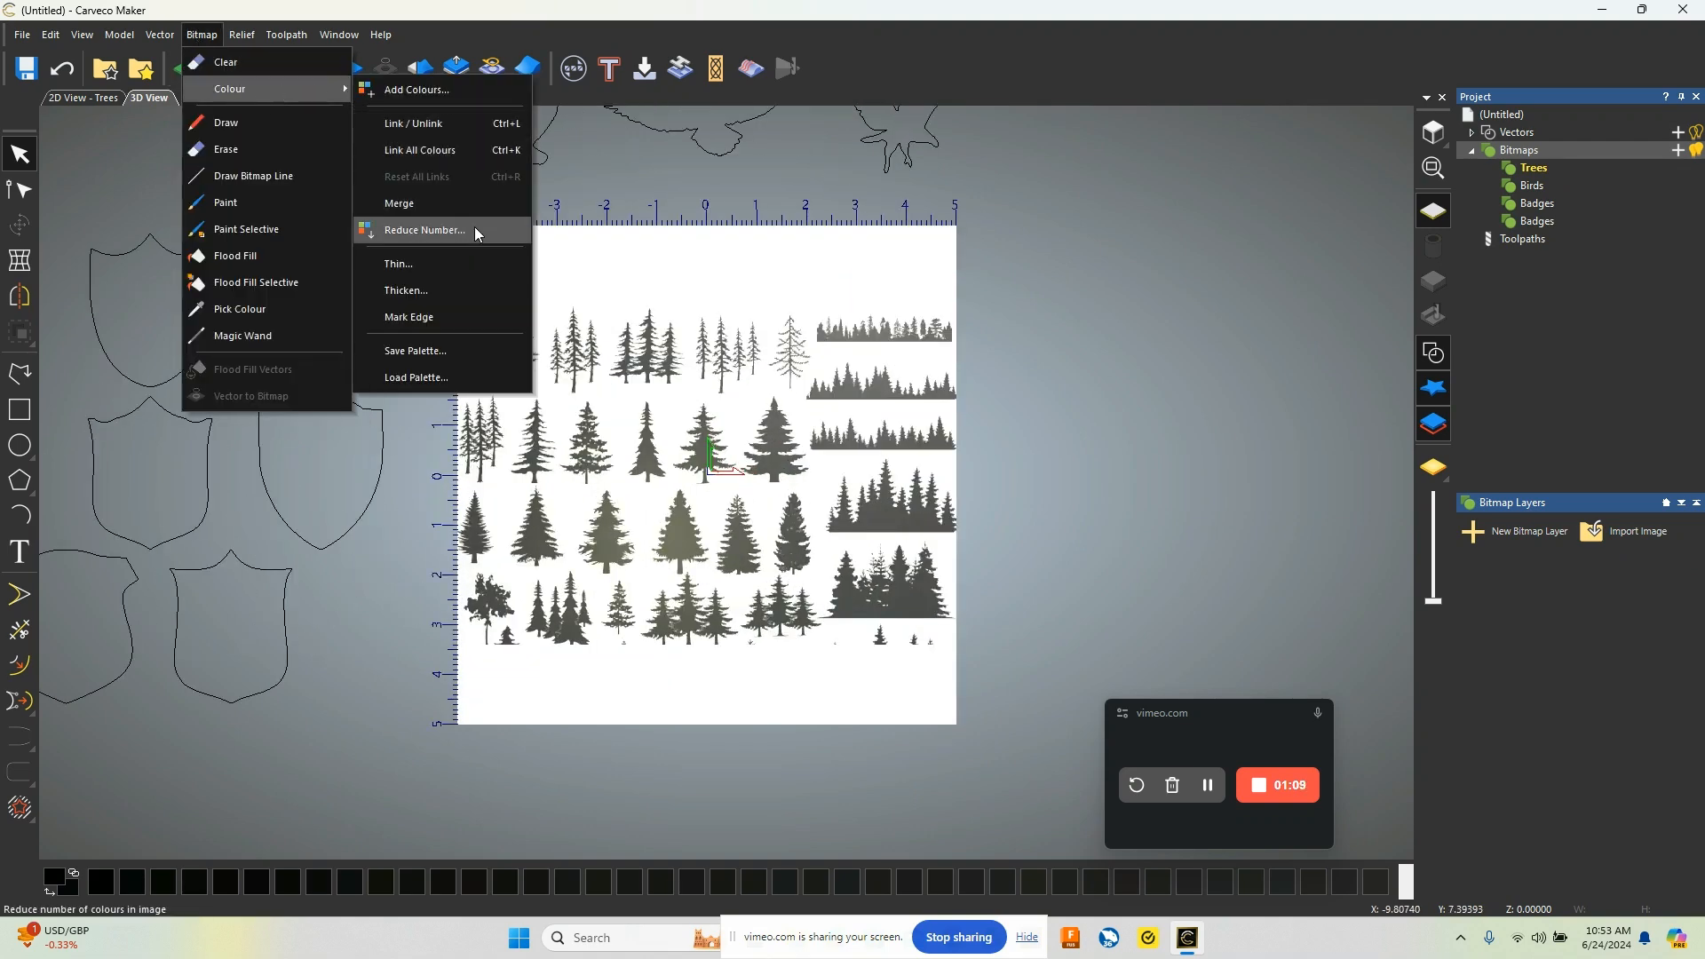
click(423, 229)
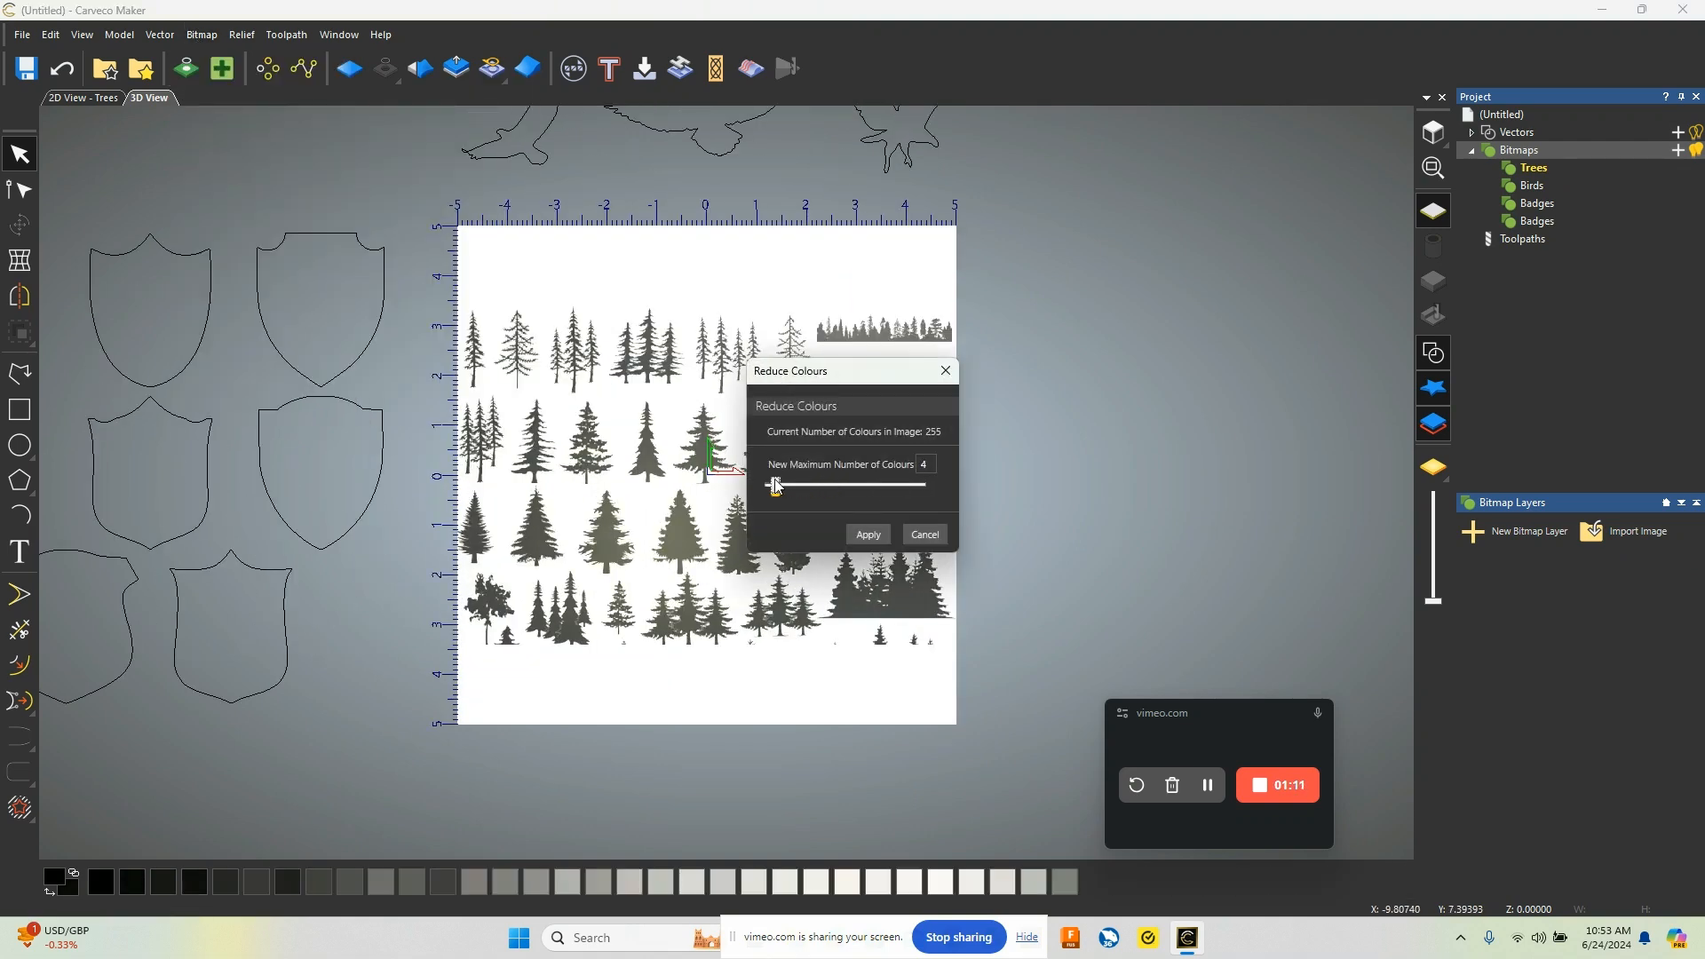
drag(776, 485, 767, 485)
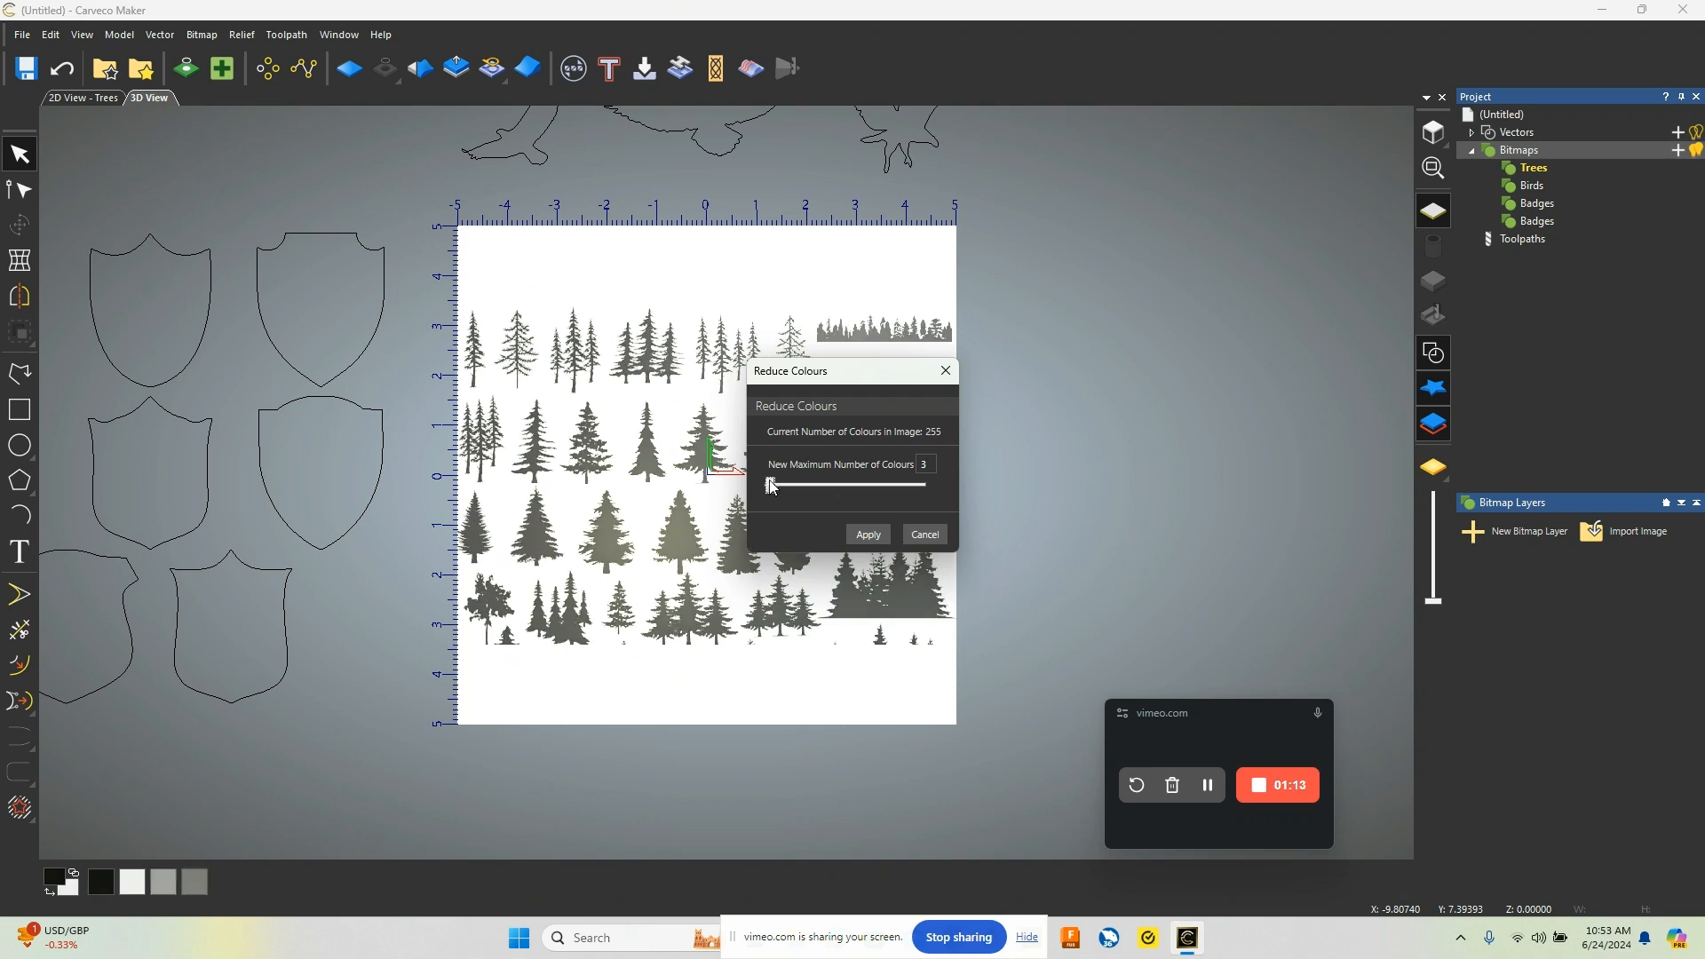
click(867, 535)
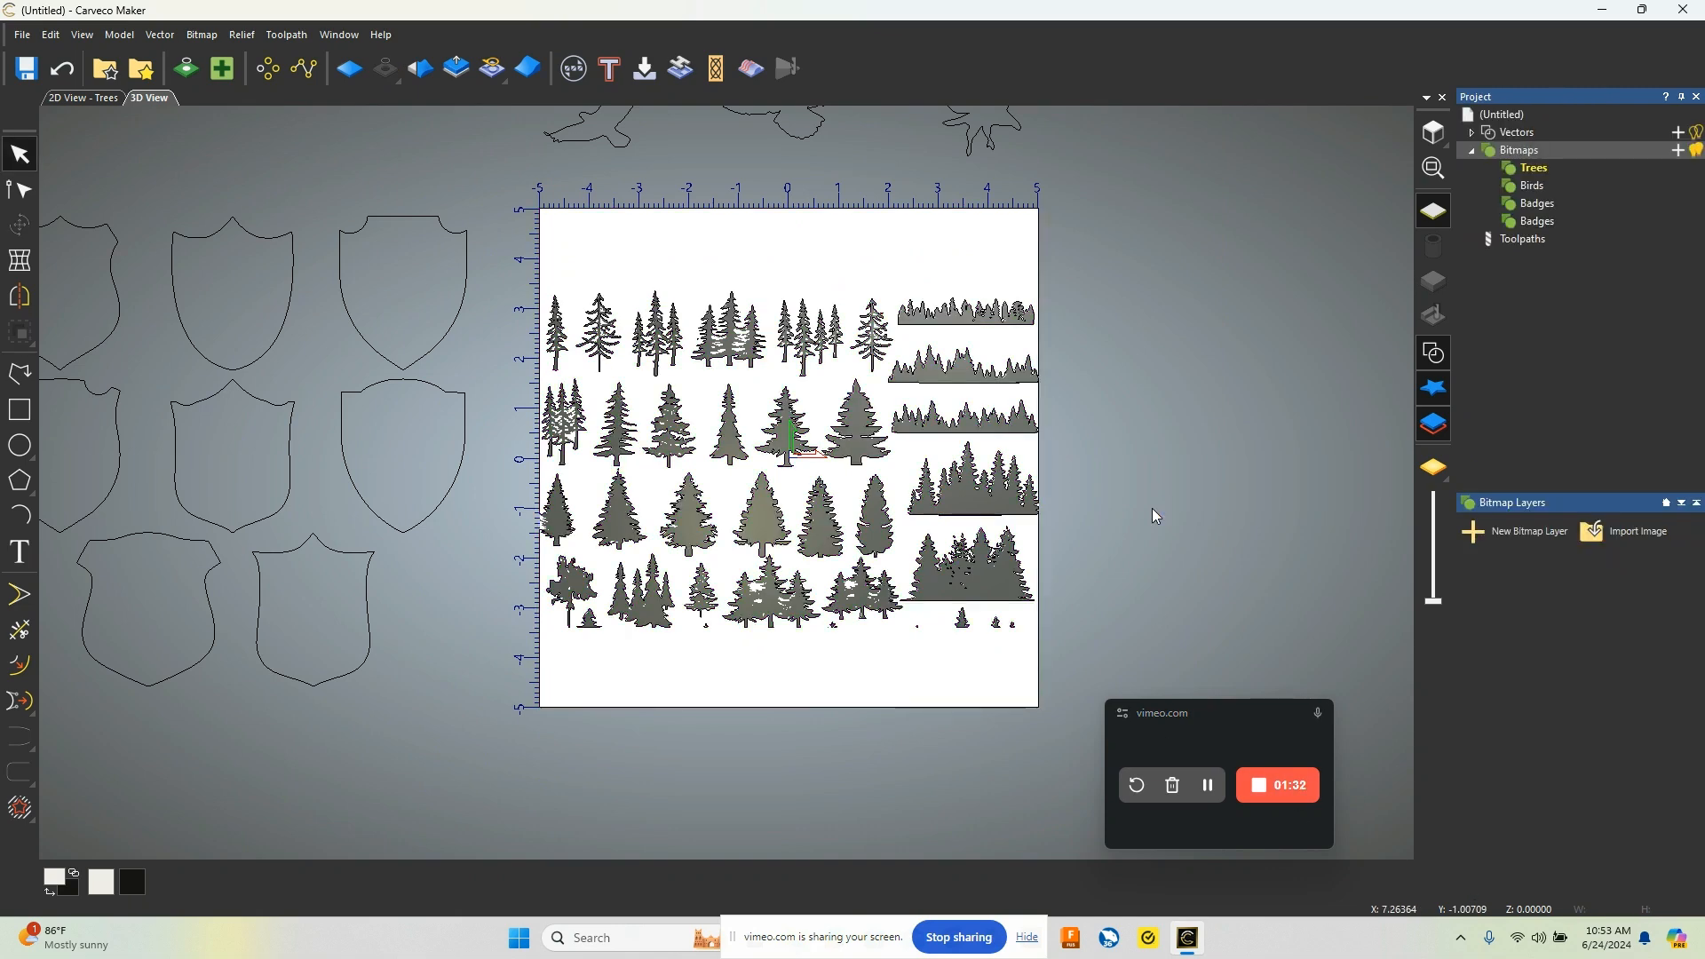
- Trace vectors around the tree silhouettes with the Magic Wand and select them for moving right
click(1433, 467)
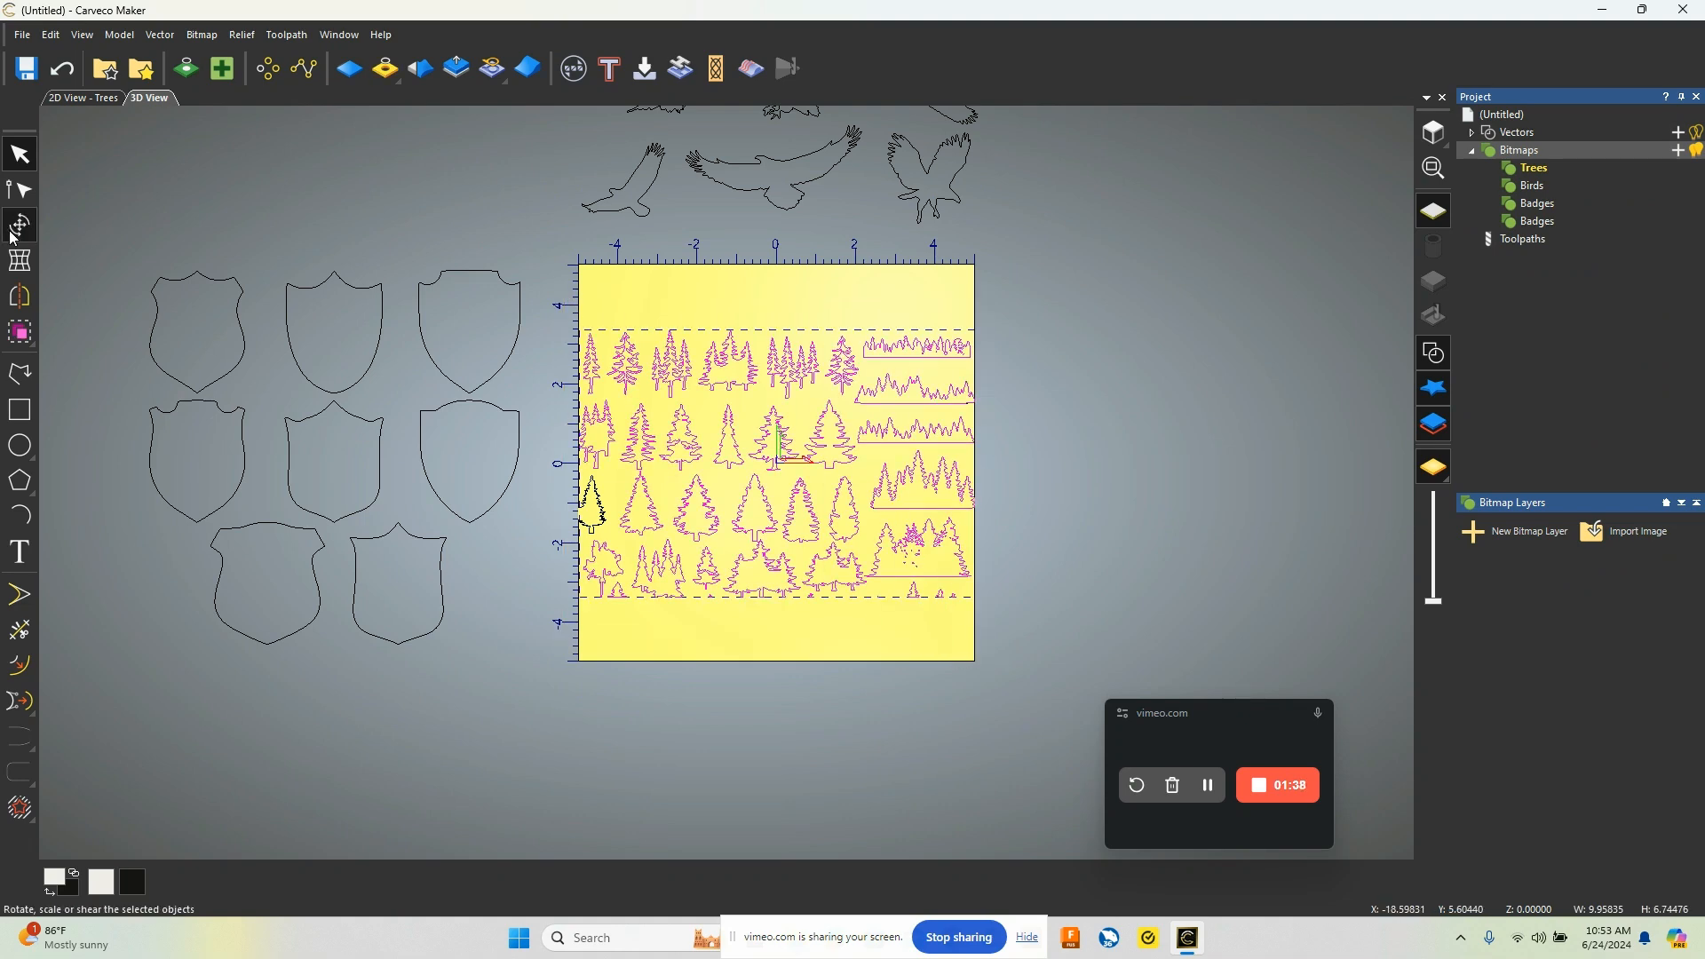
click(18, 224)
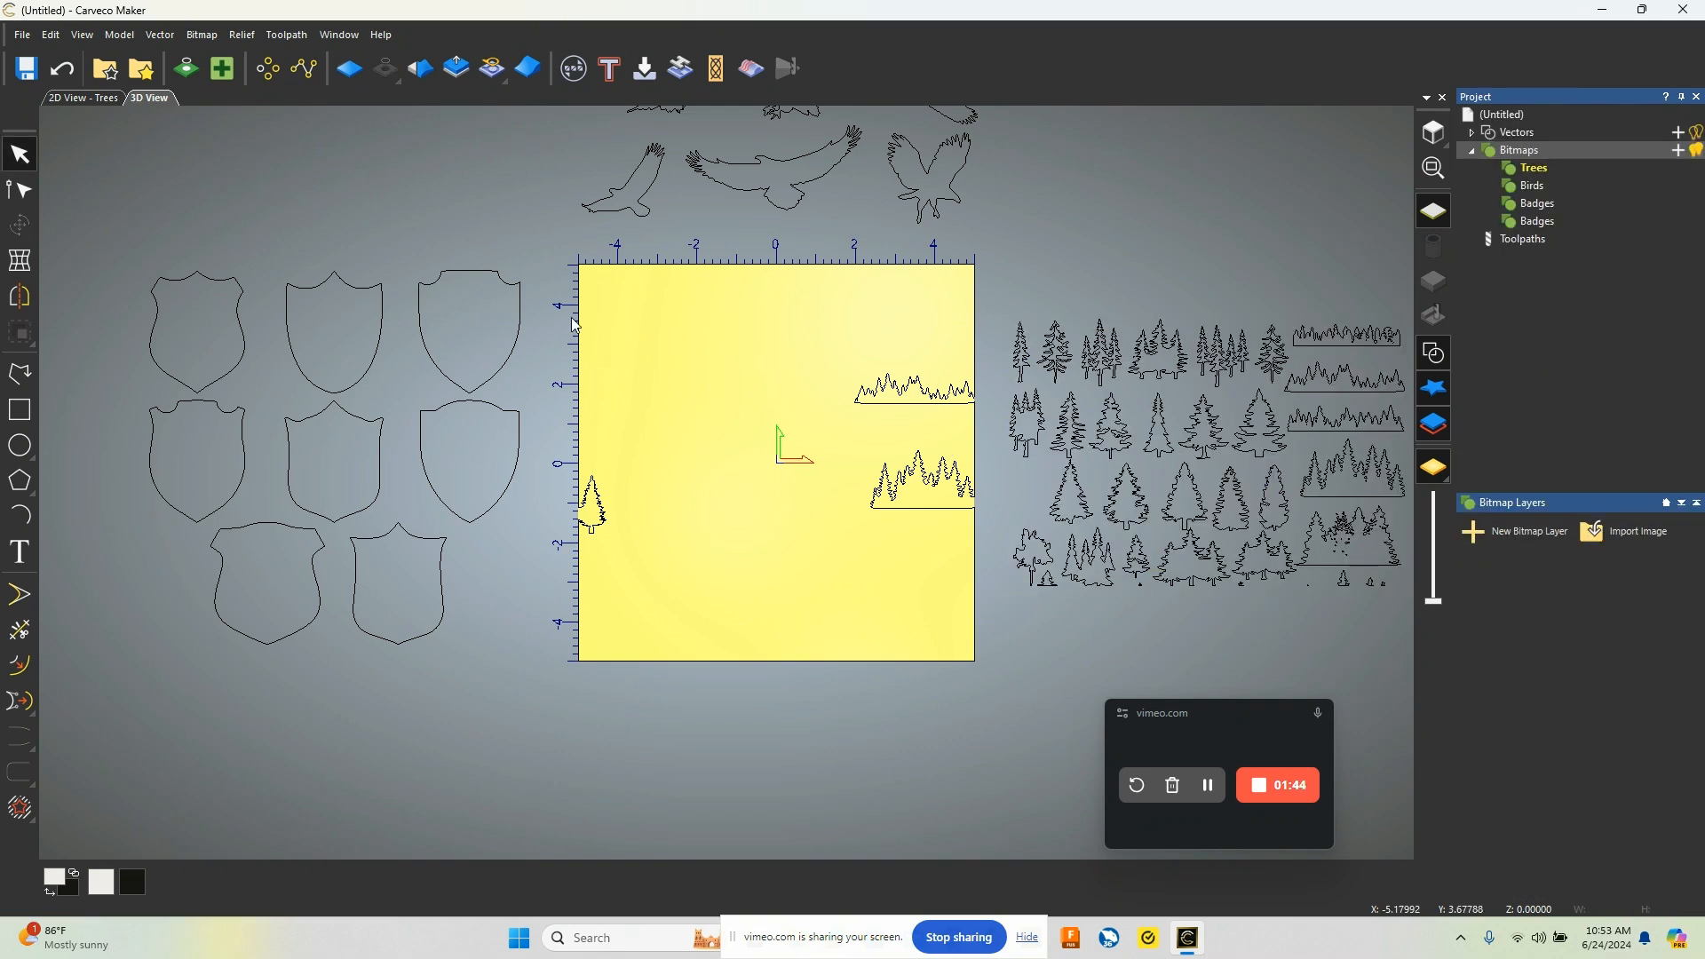
mouse_move(634, 453)
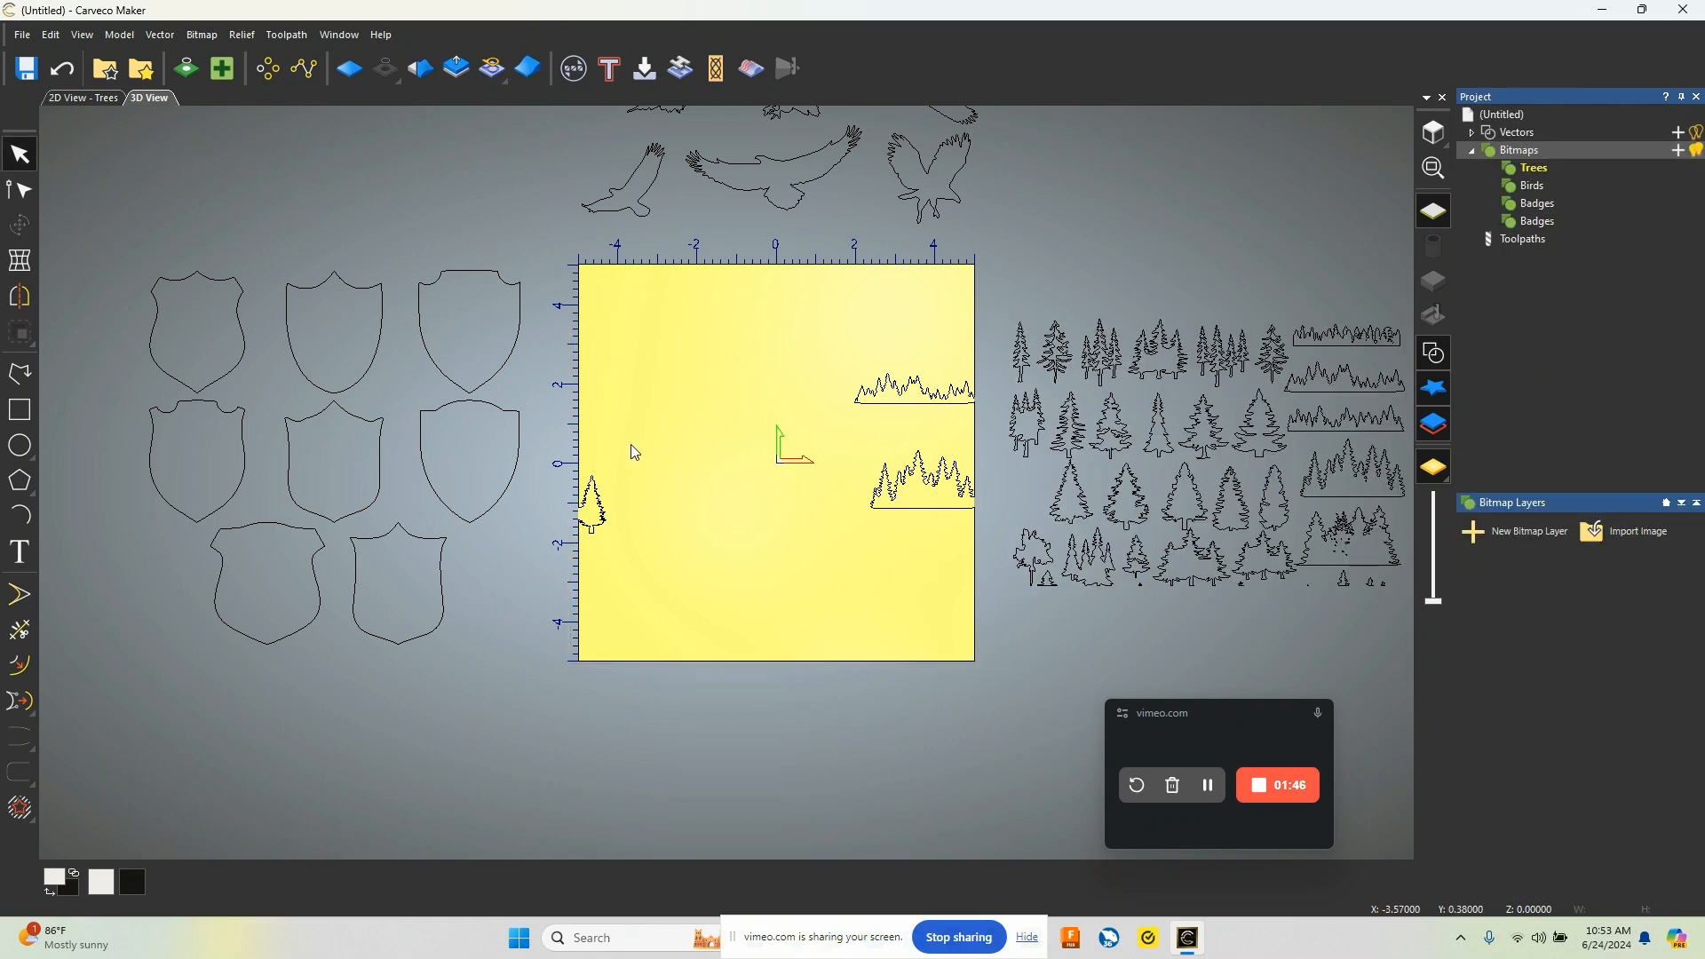
mouse_move(998, 710)
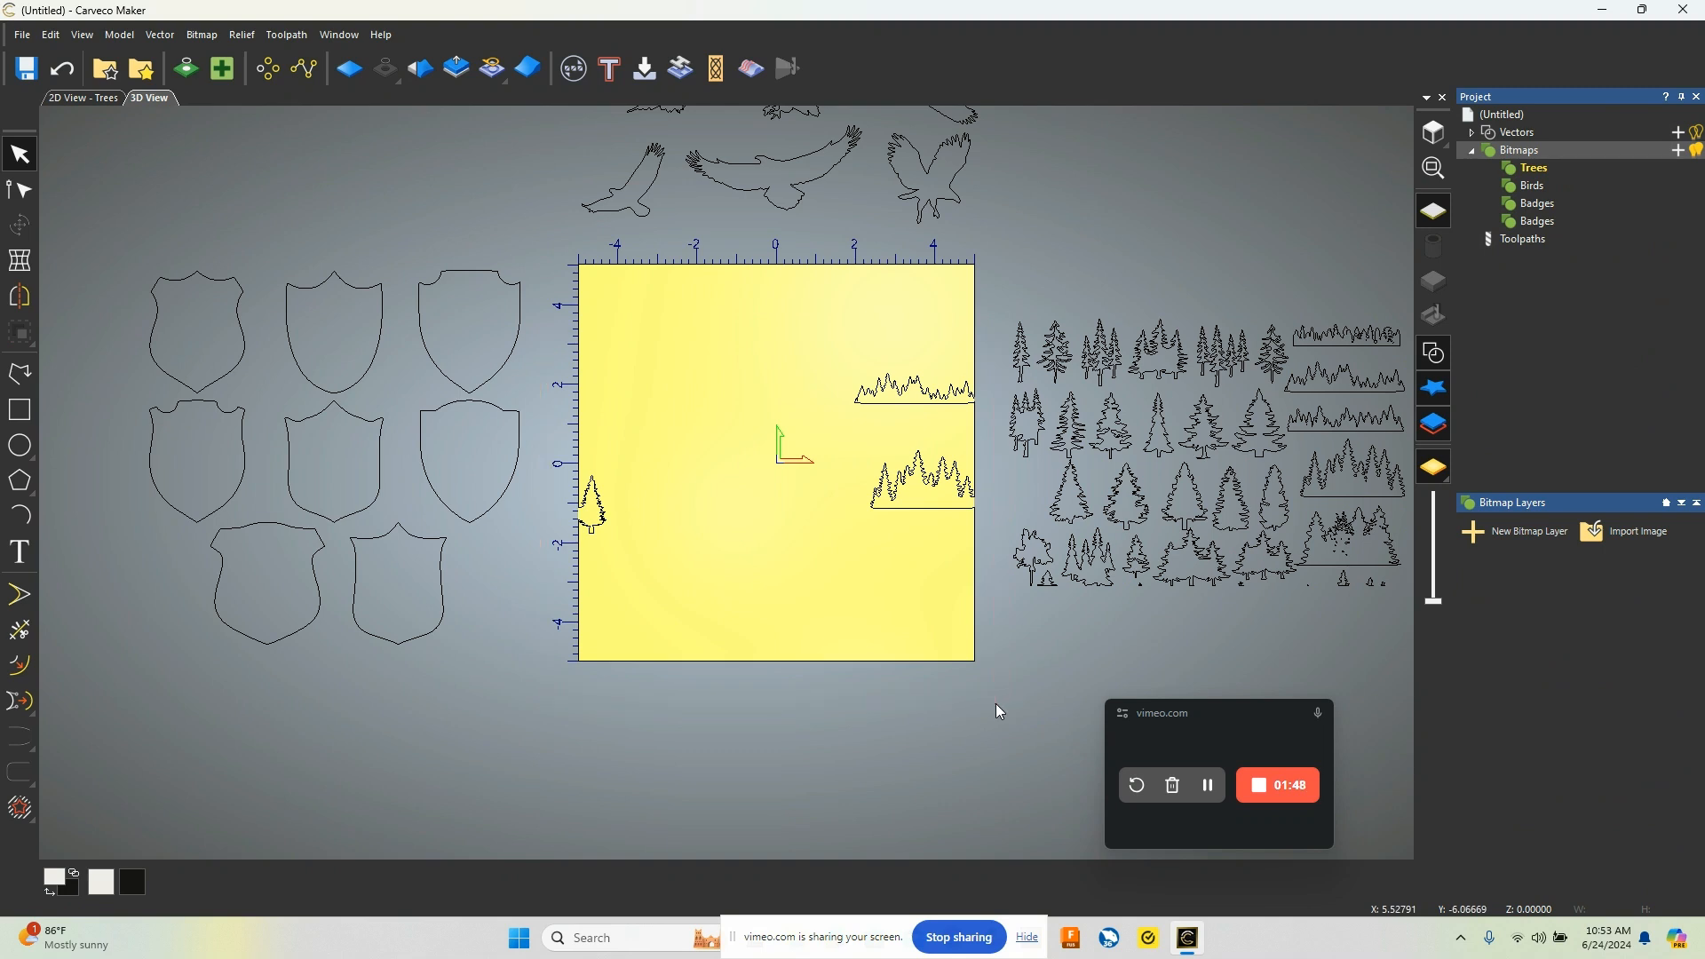